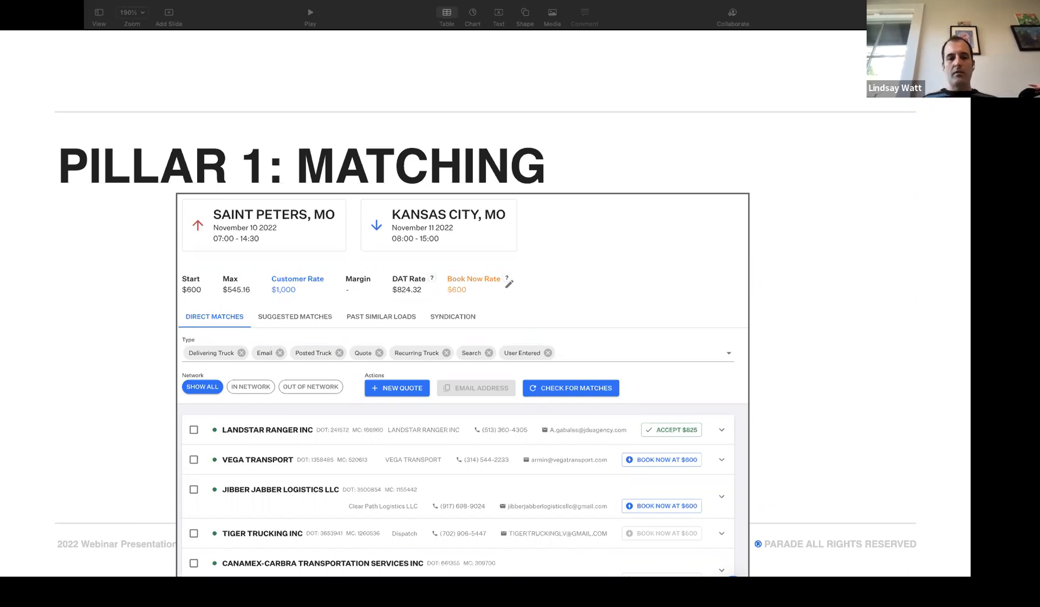
Look up the Sidney, OH to Salt Lake City, UT Van smart lane and view its cascades.
{"action": "key", "text": "right"}
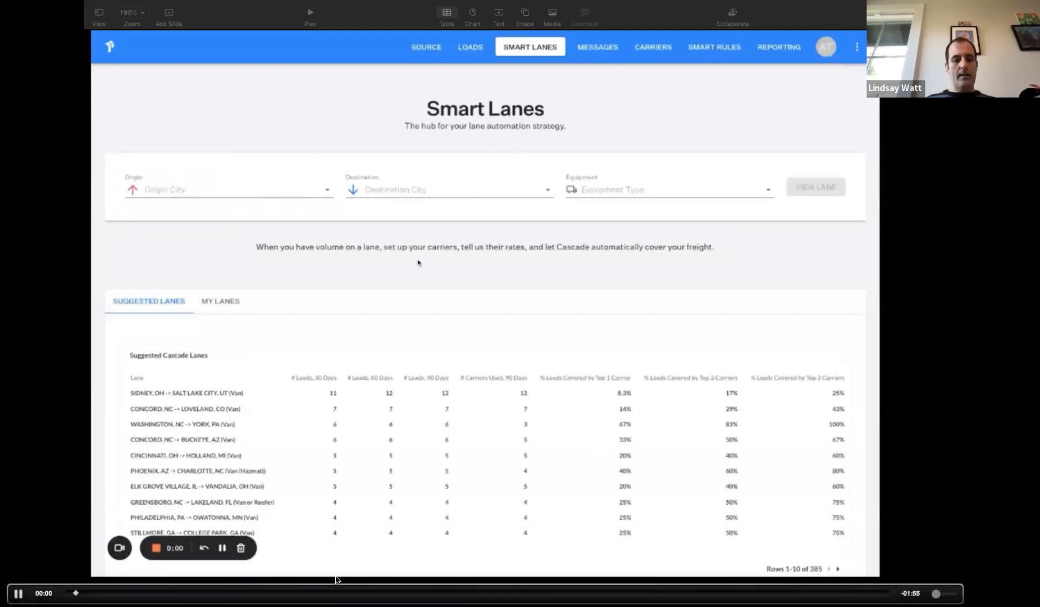
{"action": "scroll", "scroll_direction": "down", "scroll_amount": 3}
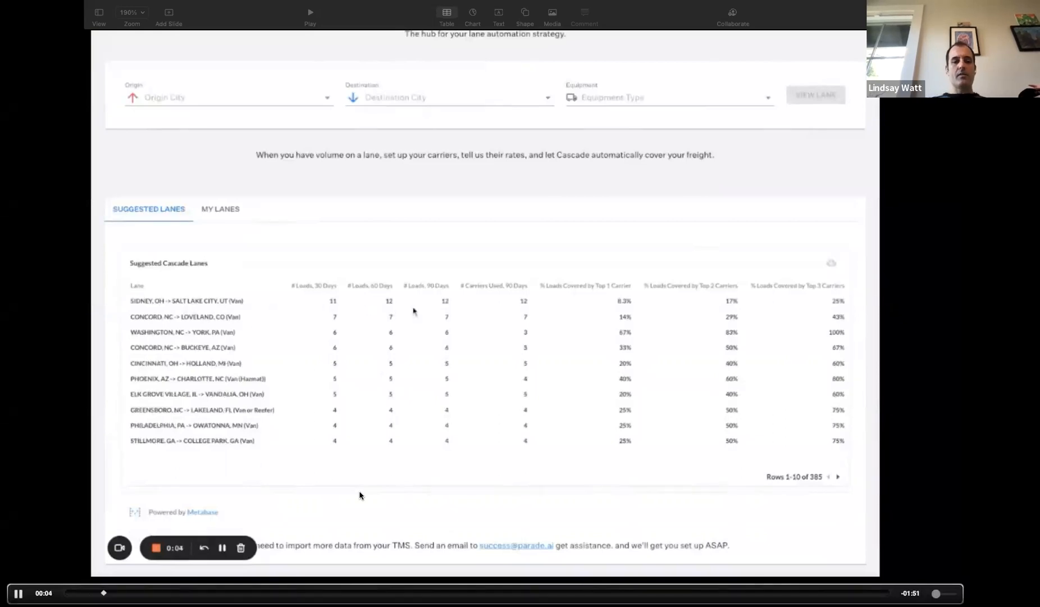
{"action": "scroll", "scroll_direction": "up", "scroll_amount": 3}
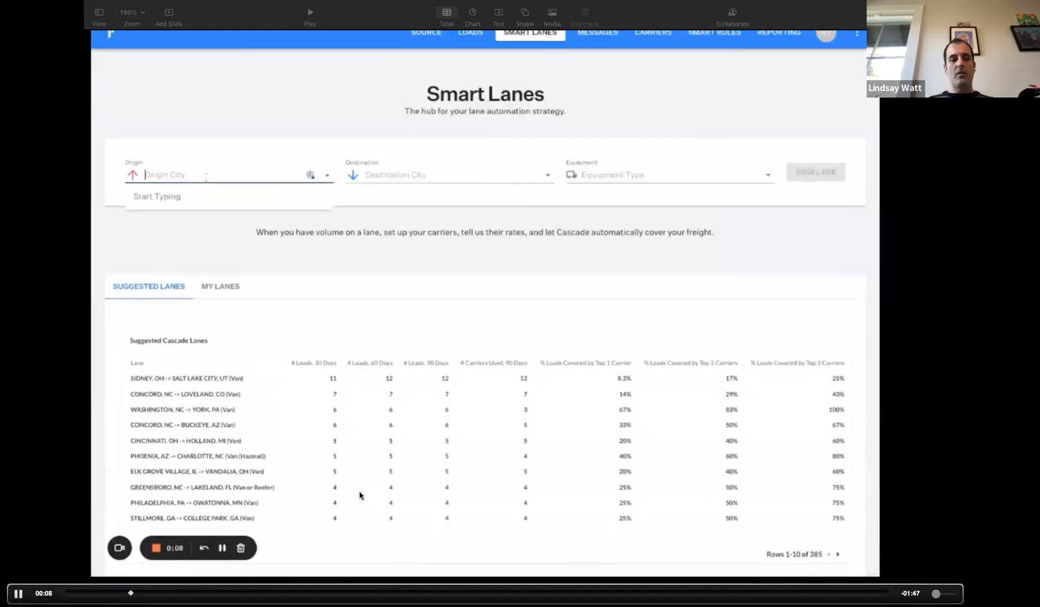
{"action": "type", "text": "Sidney"}
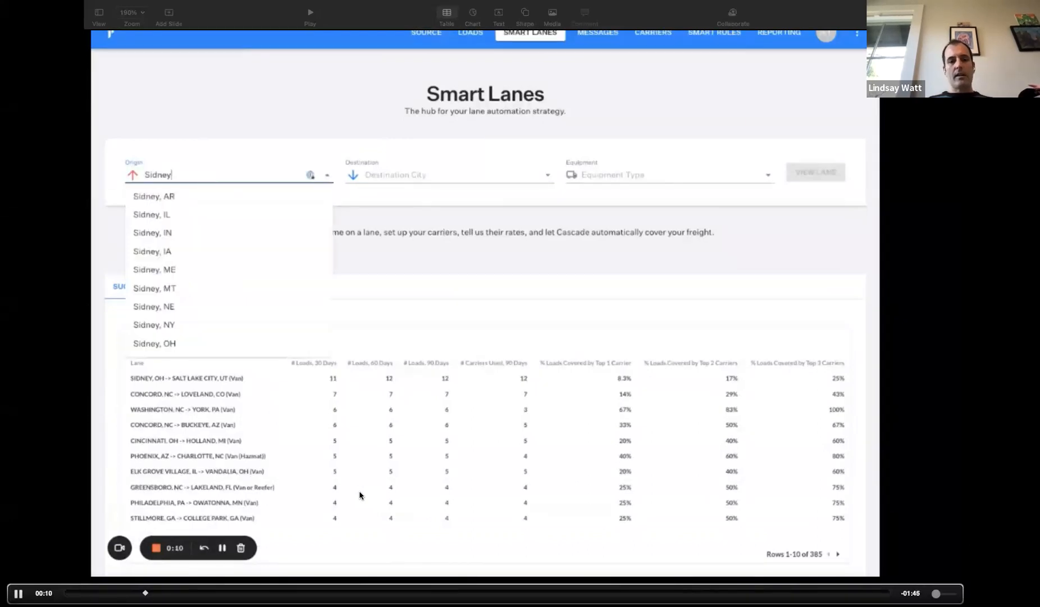
{"action": "left_click", "coordinate": [154, 343]}
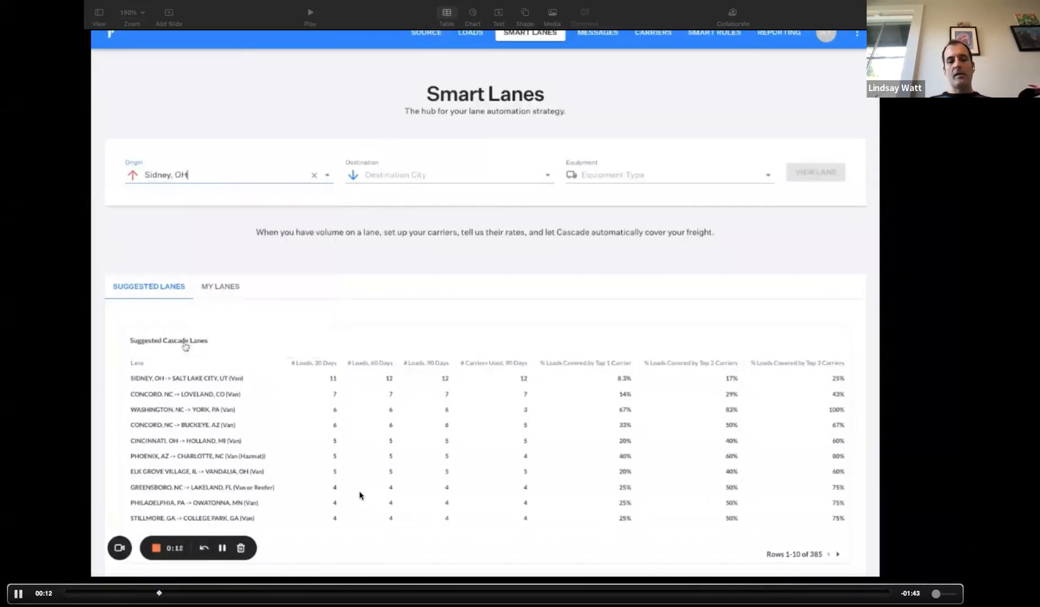
{"action": "left_click", "coordinate": [451, 174]}
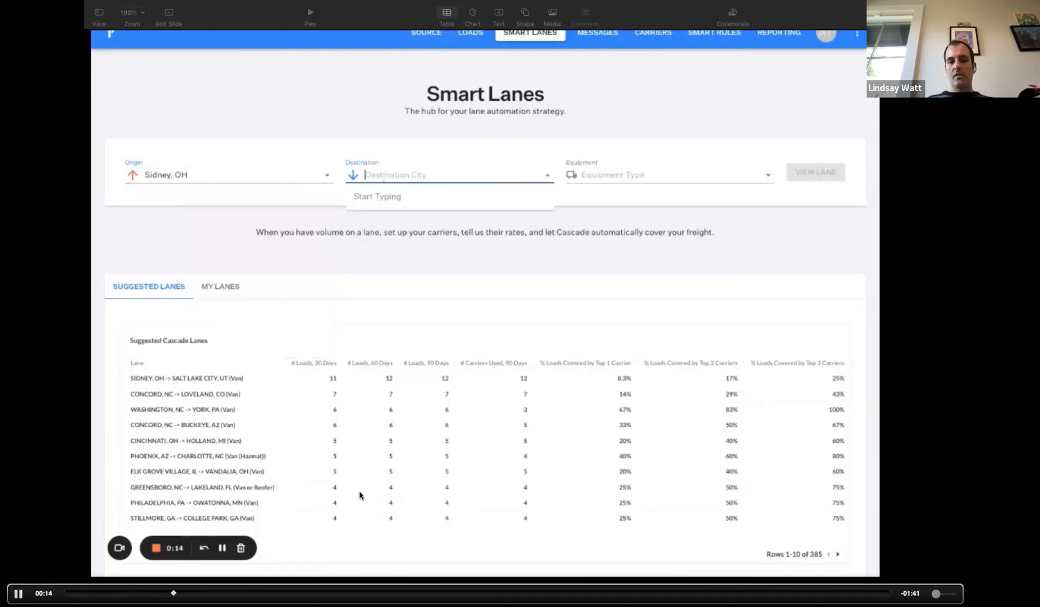
{"action": "type", "text": "Salt Lake City, UT"}
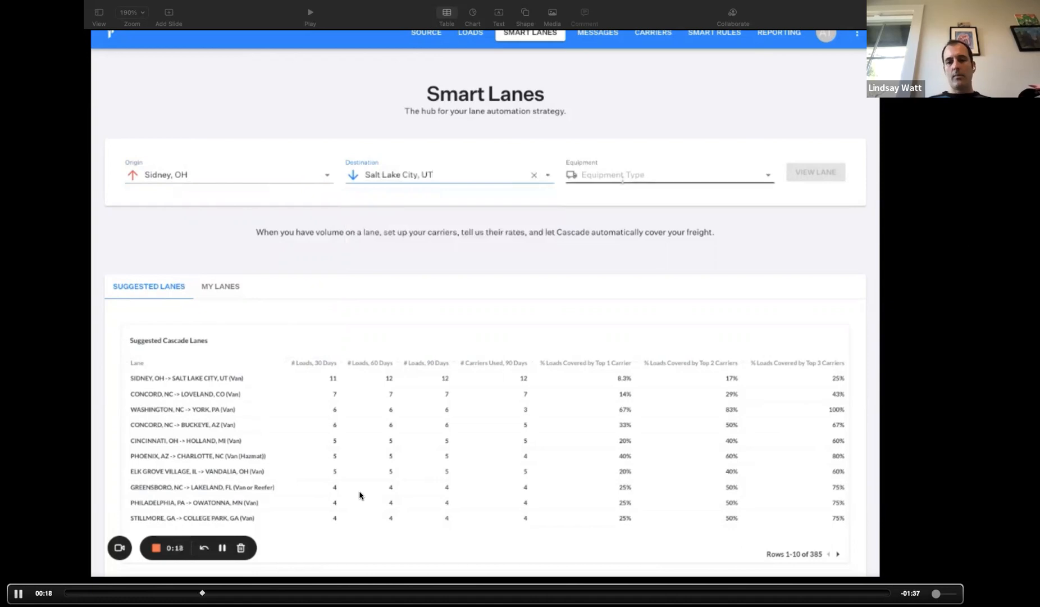
{"action": "type", "text": "v"}
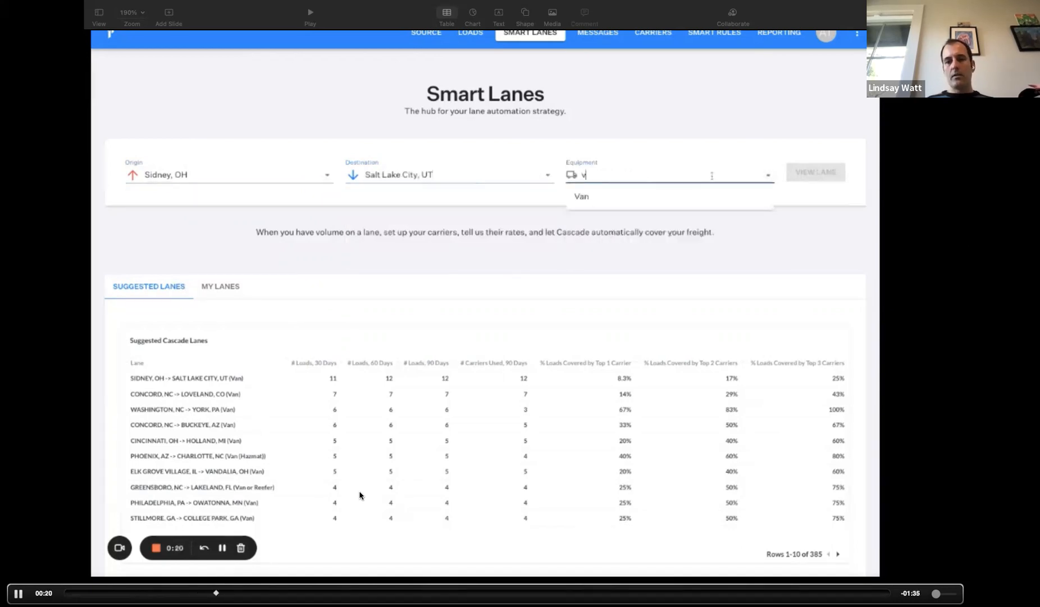
{"action": "left_click", "coordinate": [581, 196]}
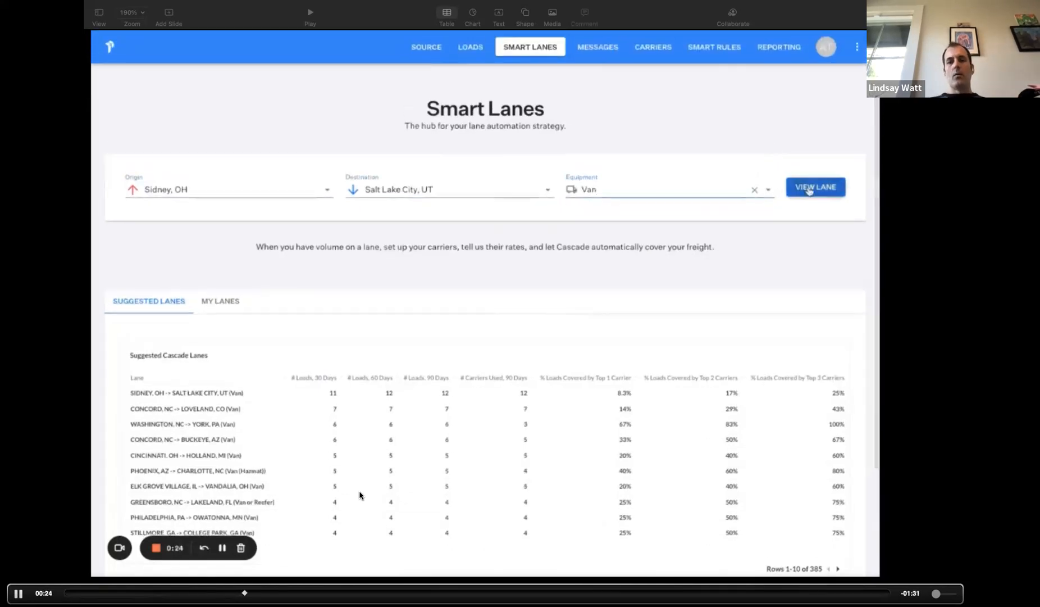
{"action": "left_click", "coordinate": [815, 186]}
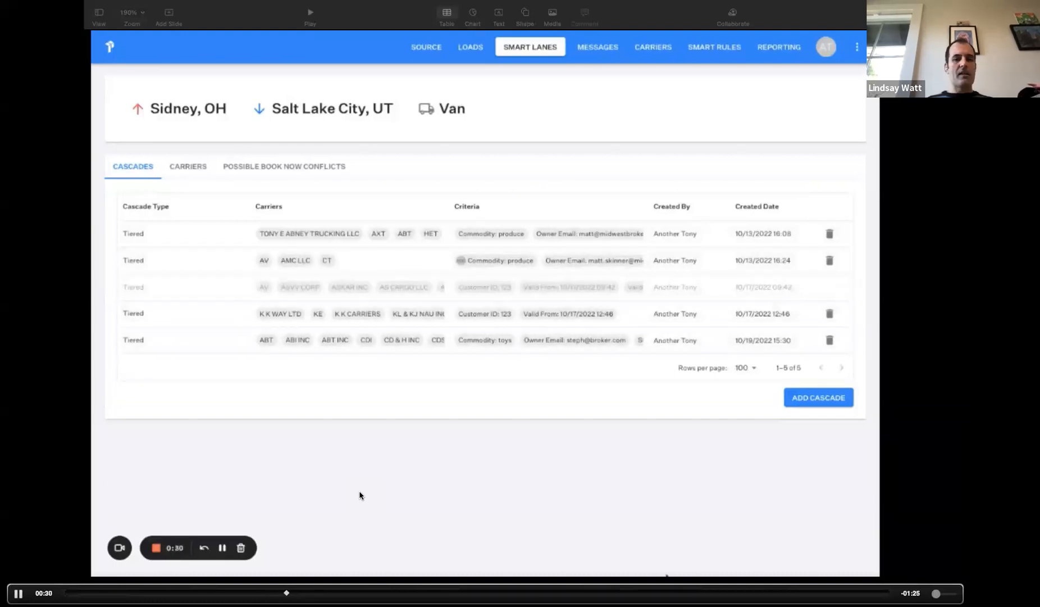
{"action": "left_click", "coordinate": [817, 397]}
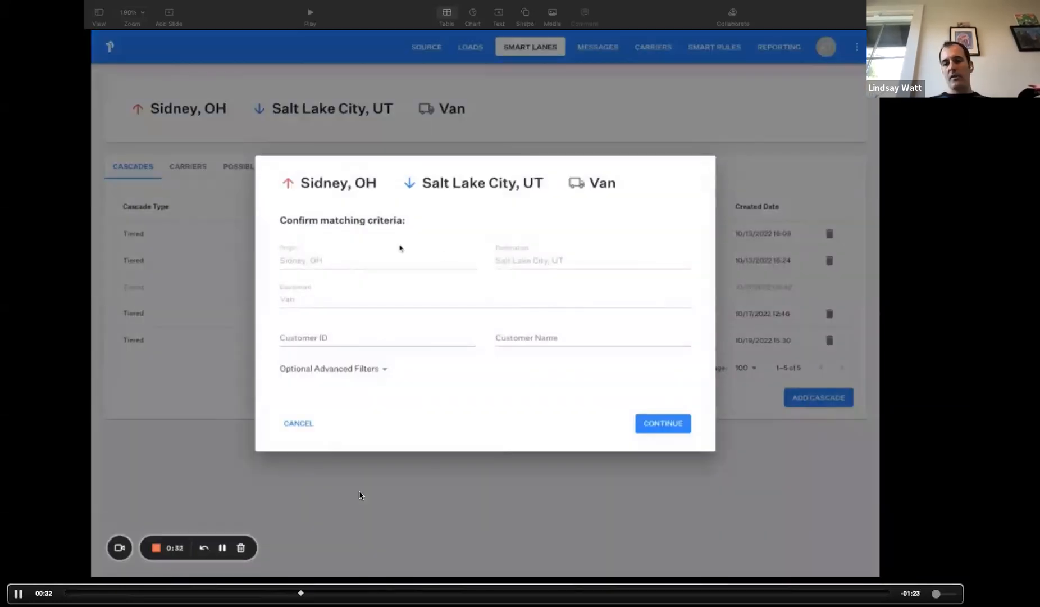
{"action": "left_click", "coordinate": [377, 337]}
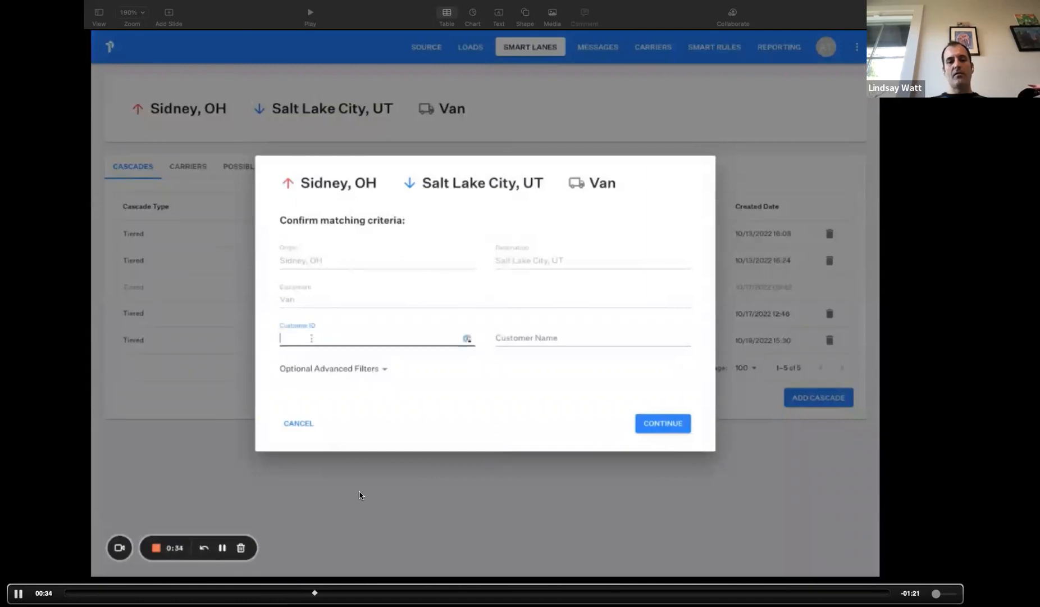
{"action": "type", "text": "wxz12"}
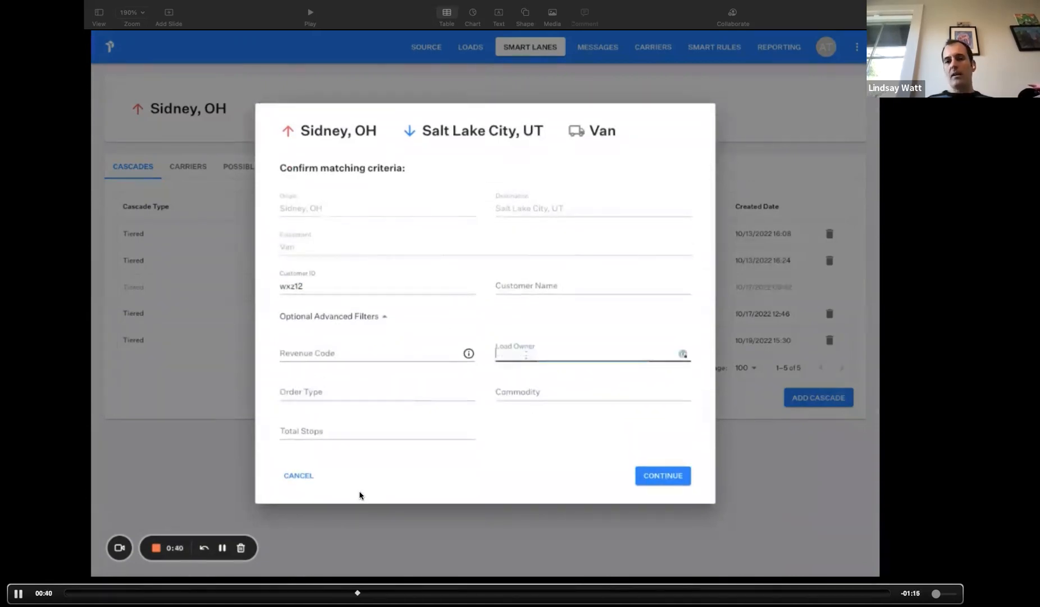
{"action": "type", "text": "step"}
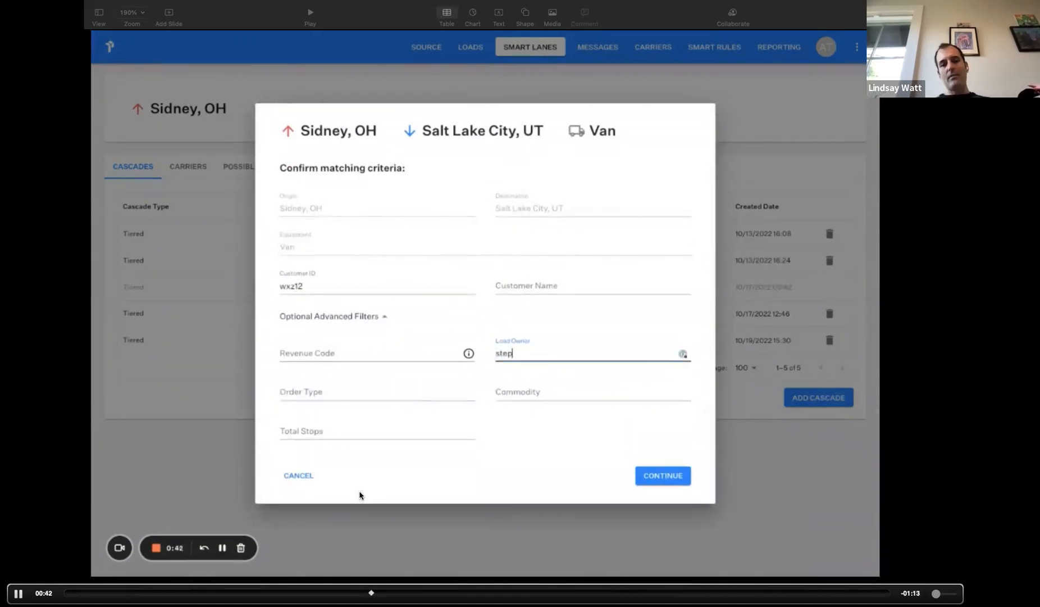
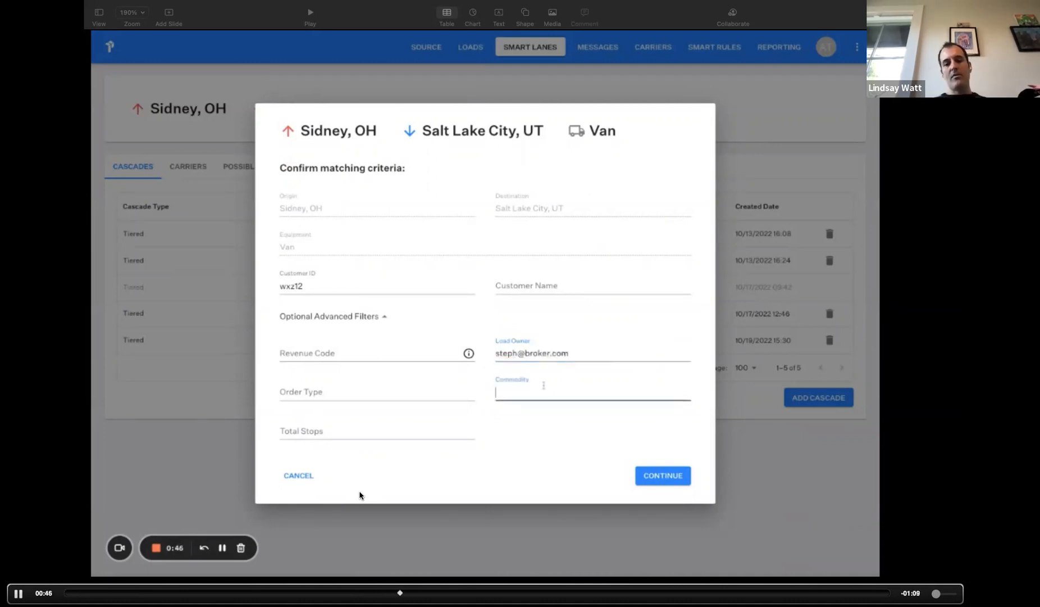
{"action": "type", "text": "cotton"}
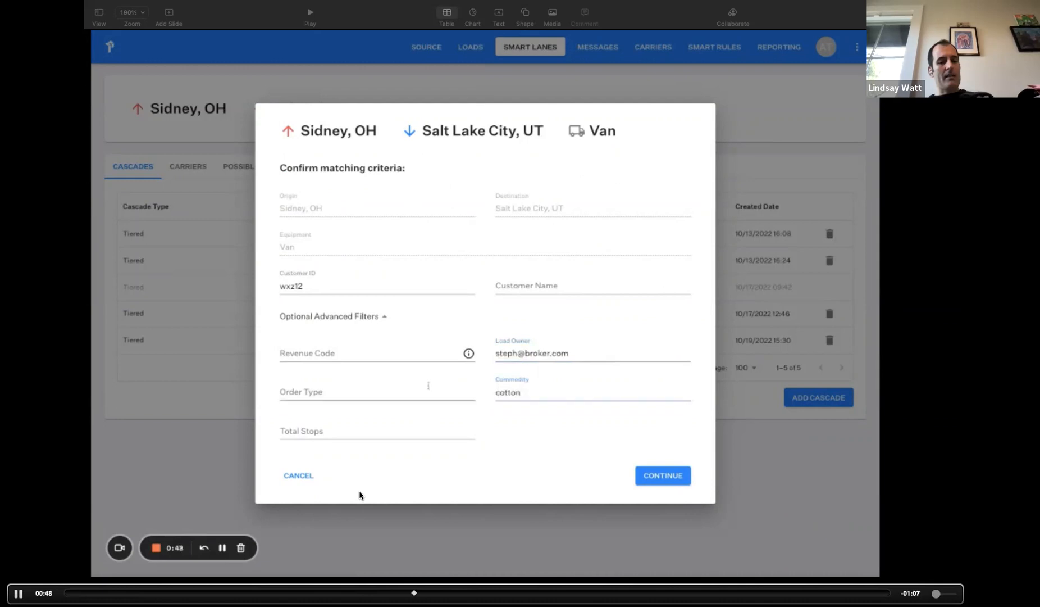
Enter the revenue code, order type 'contract' and 3 total stops.
{"action": "left_click", "coordinate": [375, 352]}
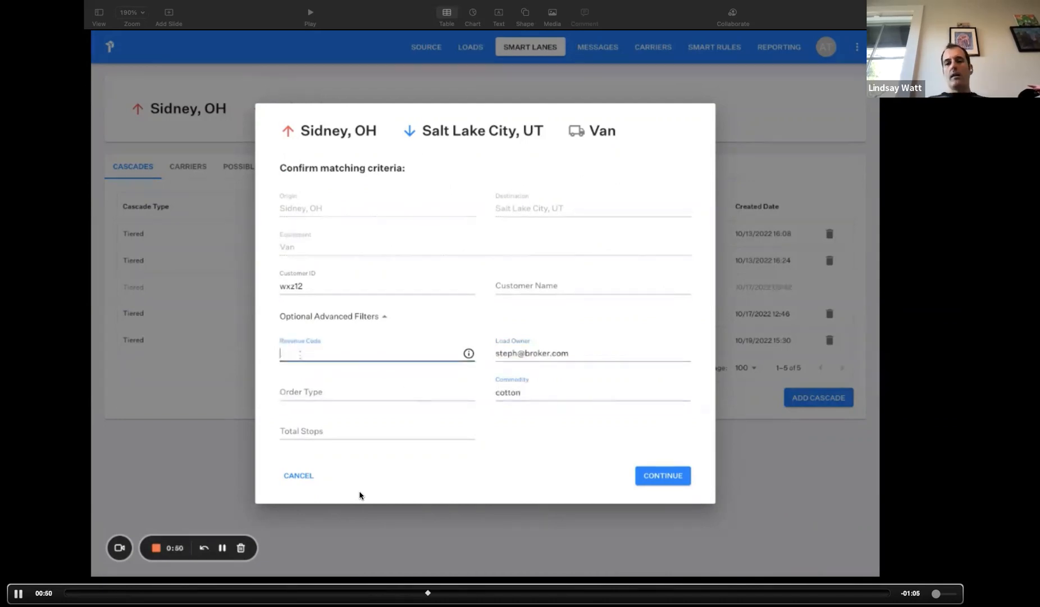
{"action": "type", "text": "wz"}
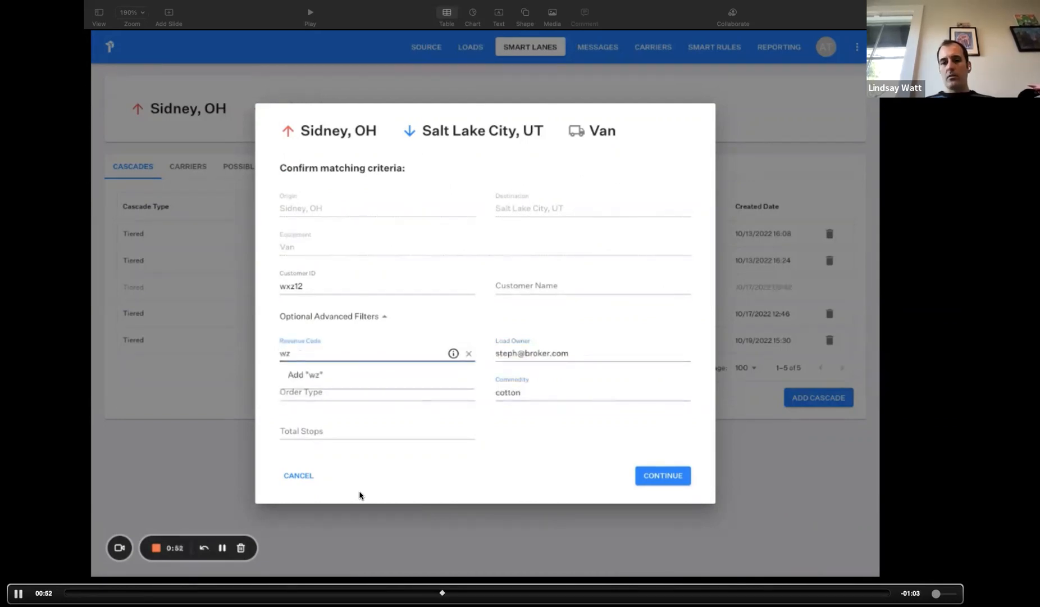
{"action": "type", "text": "xz12"}
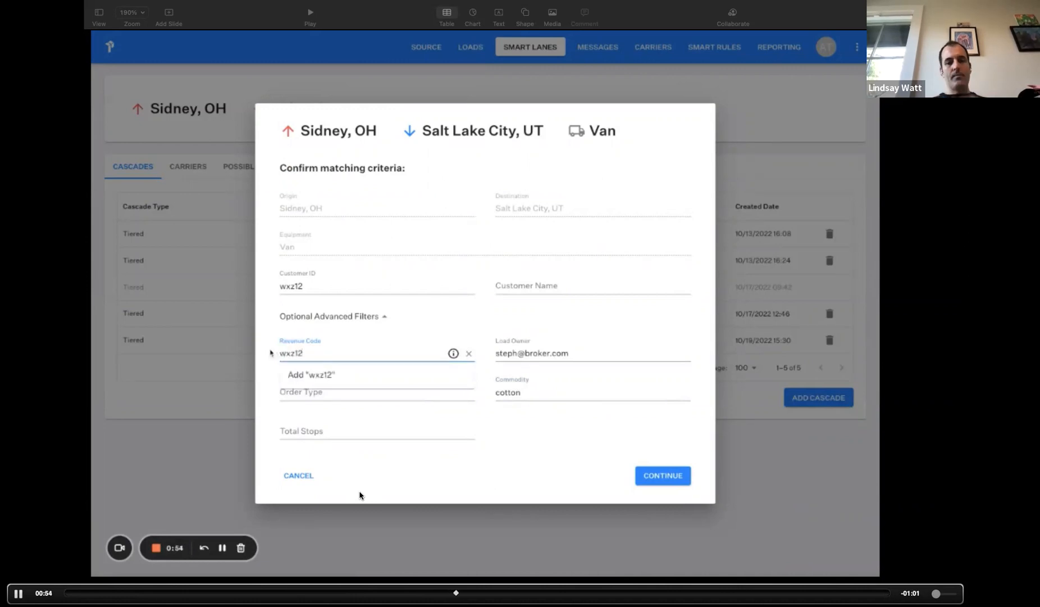
{"action": "left_click", "coordinate": [310, 374]}
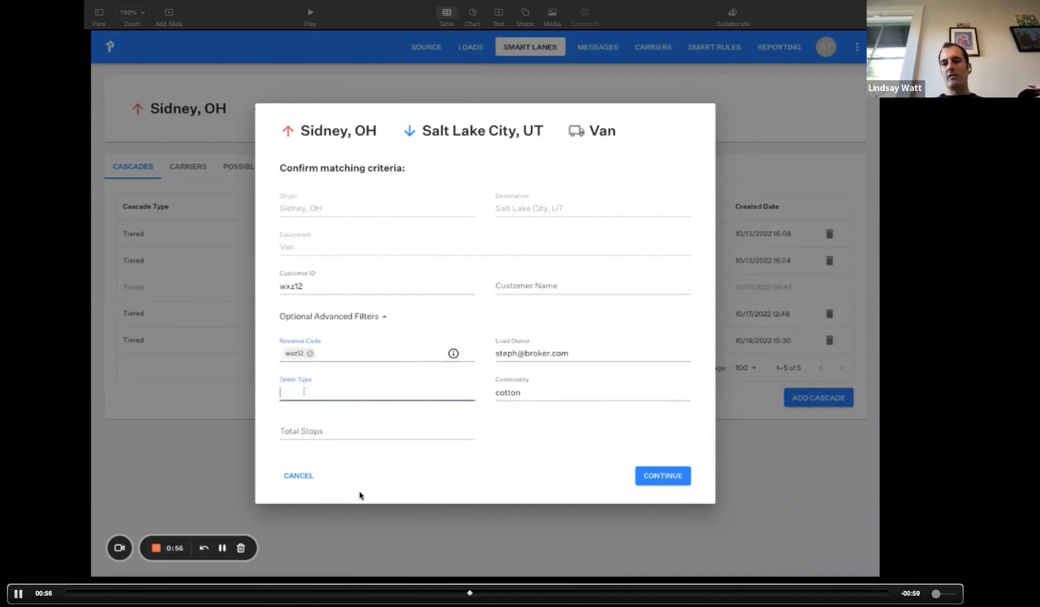
{"action": "type", "text": "contract"}
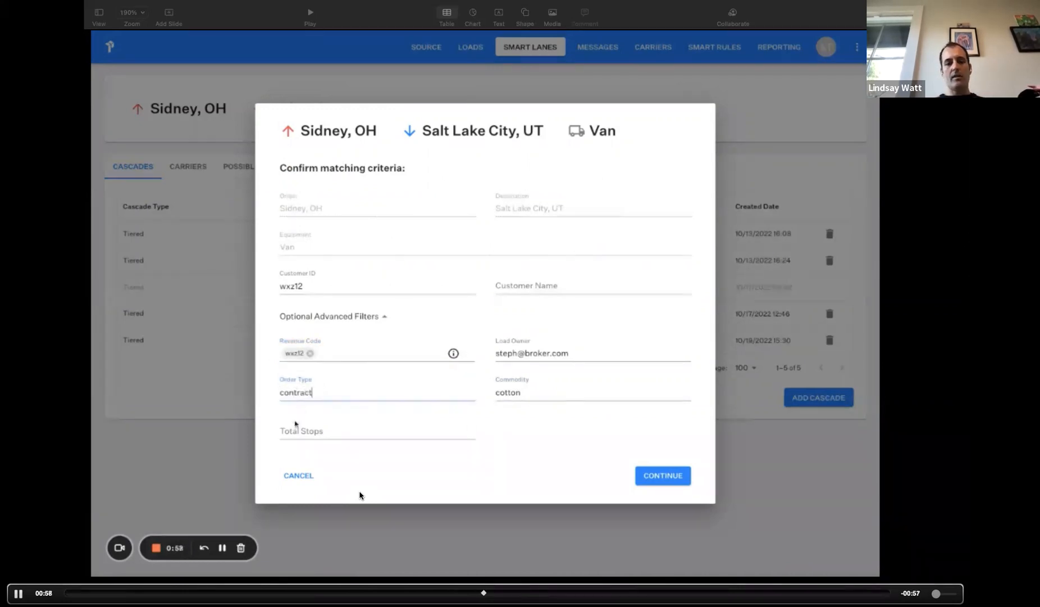
{"action": "type", "text": "3"}
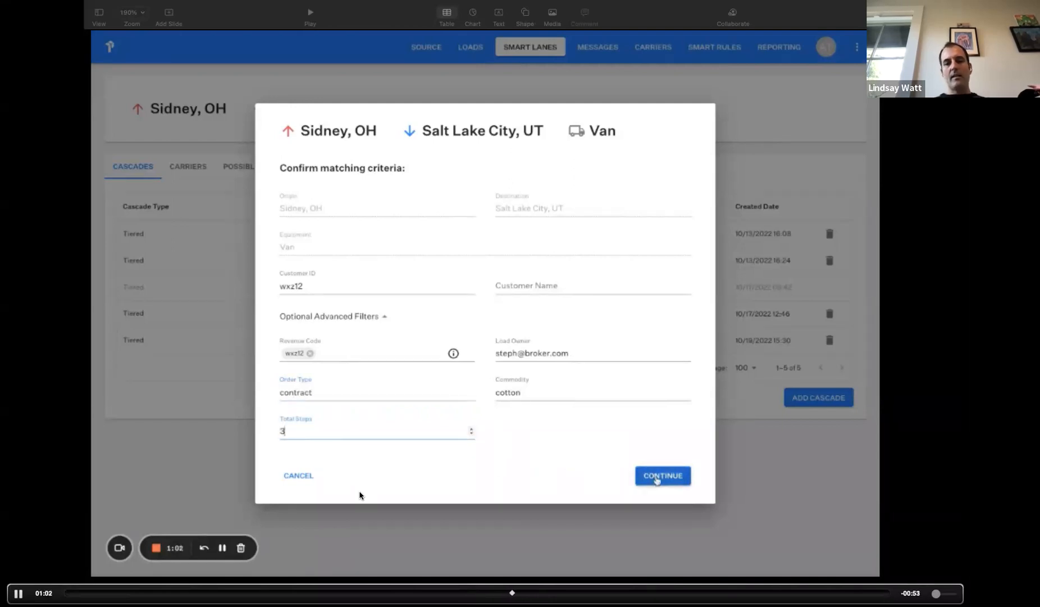
Give tier one ABT, C & C CARTAGE INC and D & D, $1200 Book Now, 90 minutes exclusive.
{"action": "left_click", "coordinate": [661, 475]}
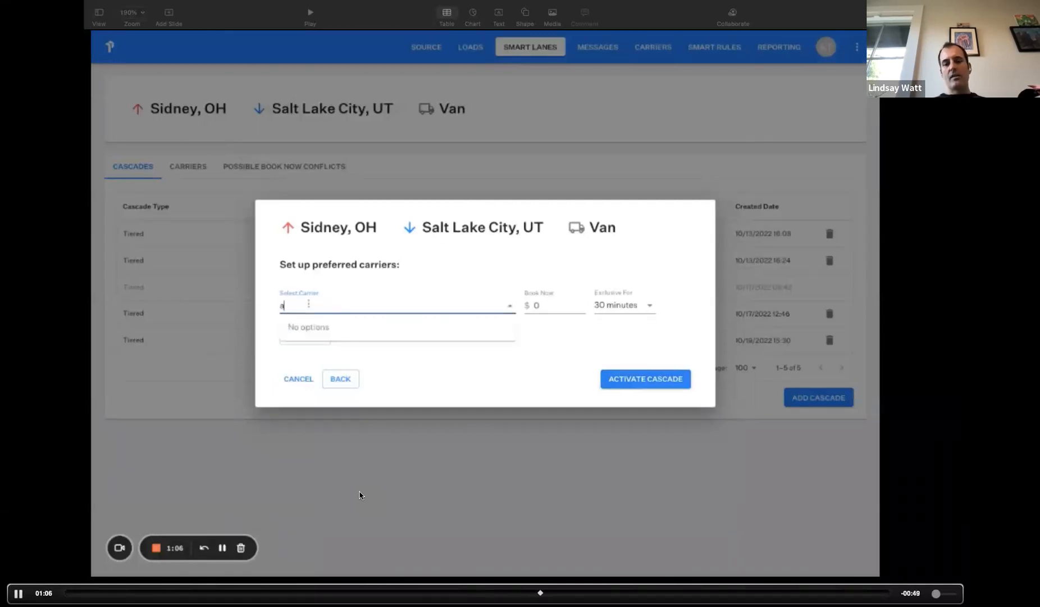
{"action": "type", "text": "b"}
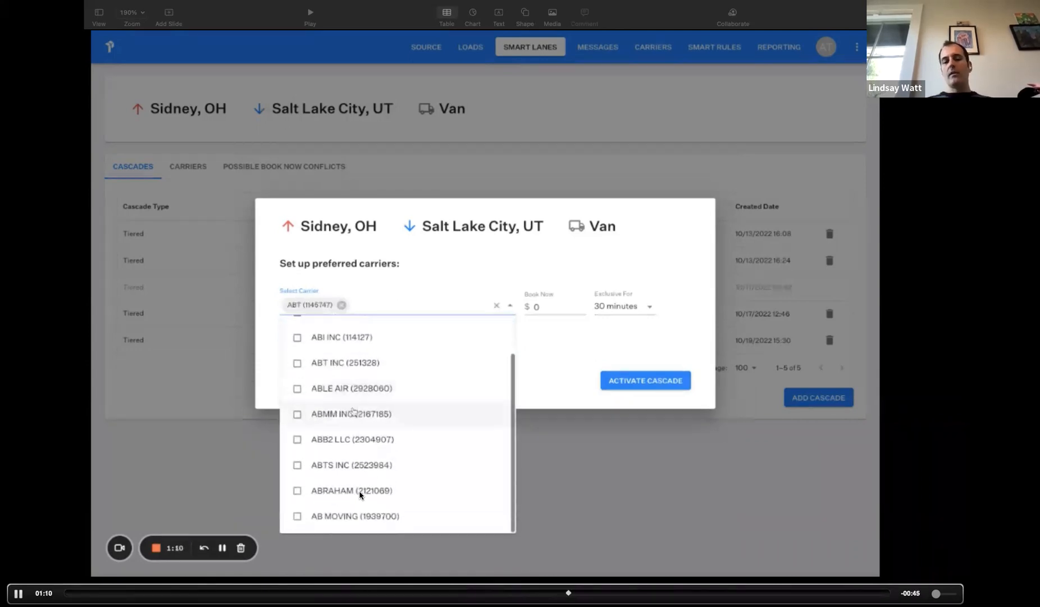
{"action": "type", "text": "c"}
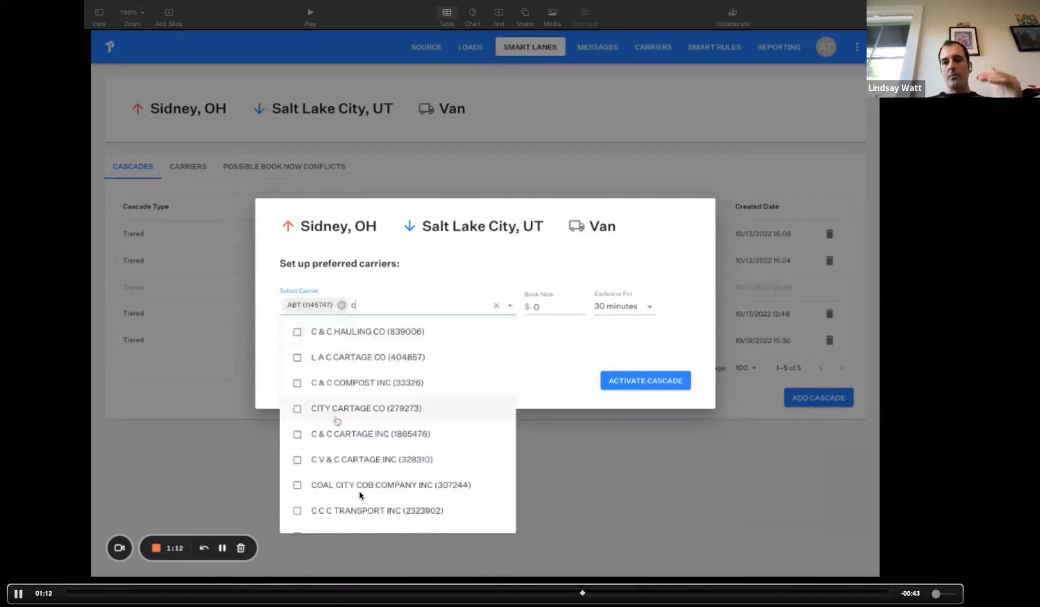
{"action": "left_click", "coordinate": [297, 433]}
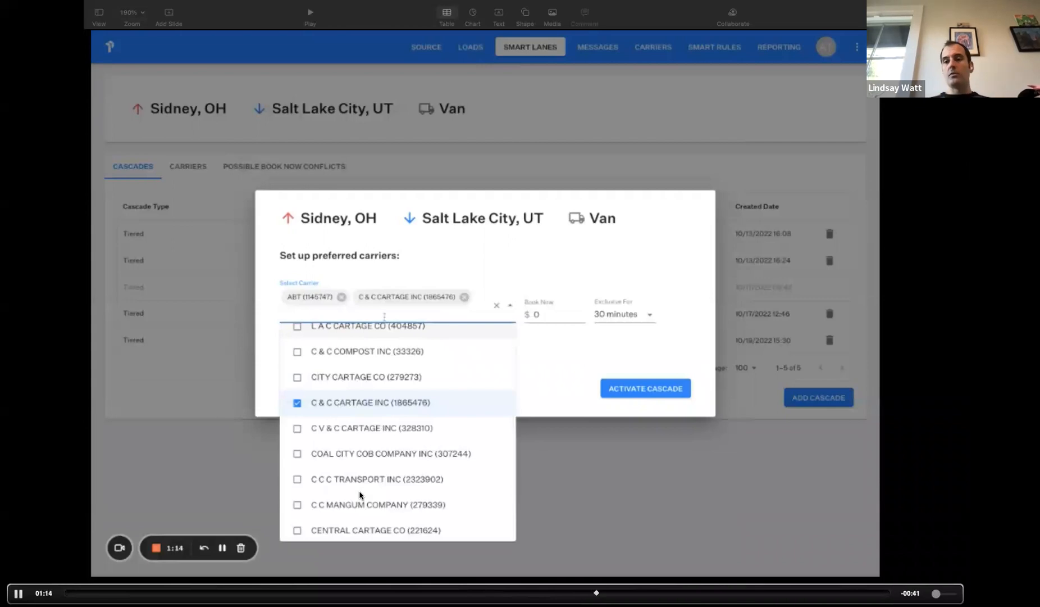
{"action": "type", "text": "d"}
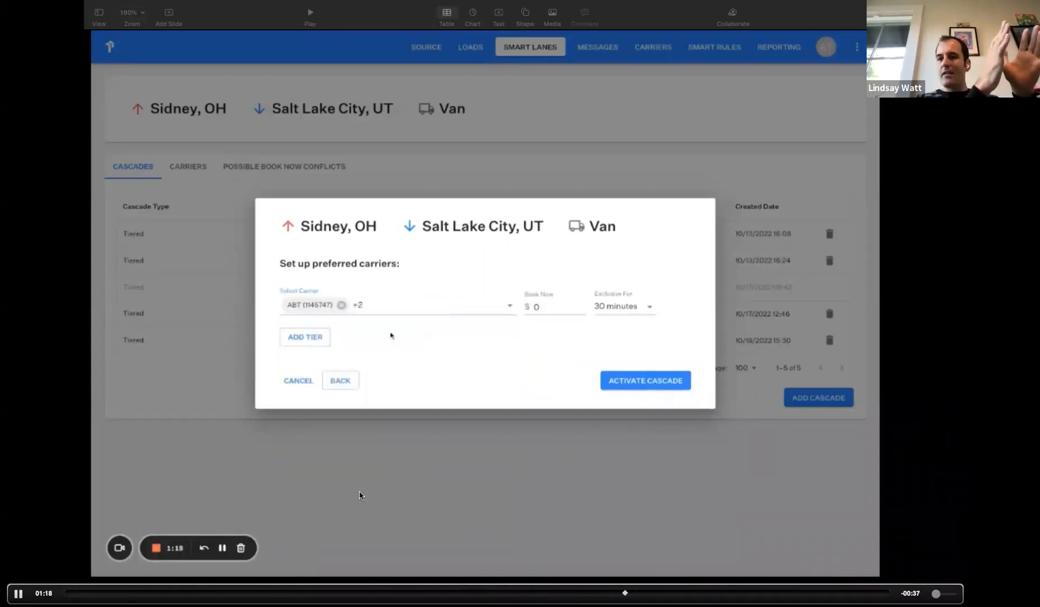
{"action": "type", "text": "1200"}
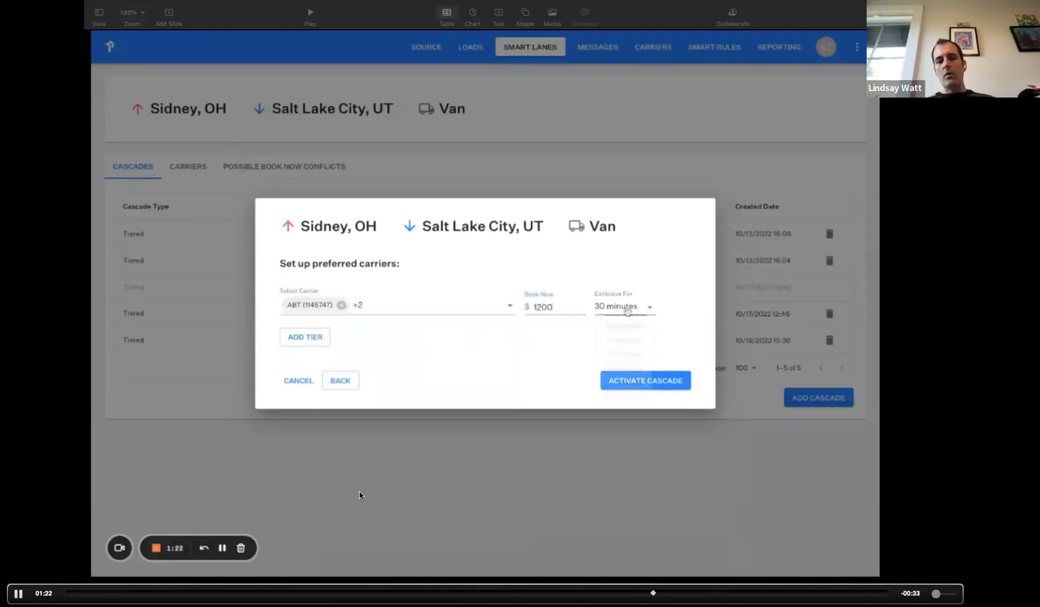
{"action": "left_click", "coordinate": [622, 306]}
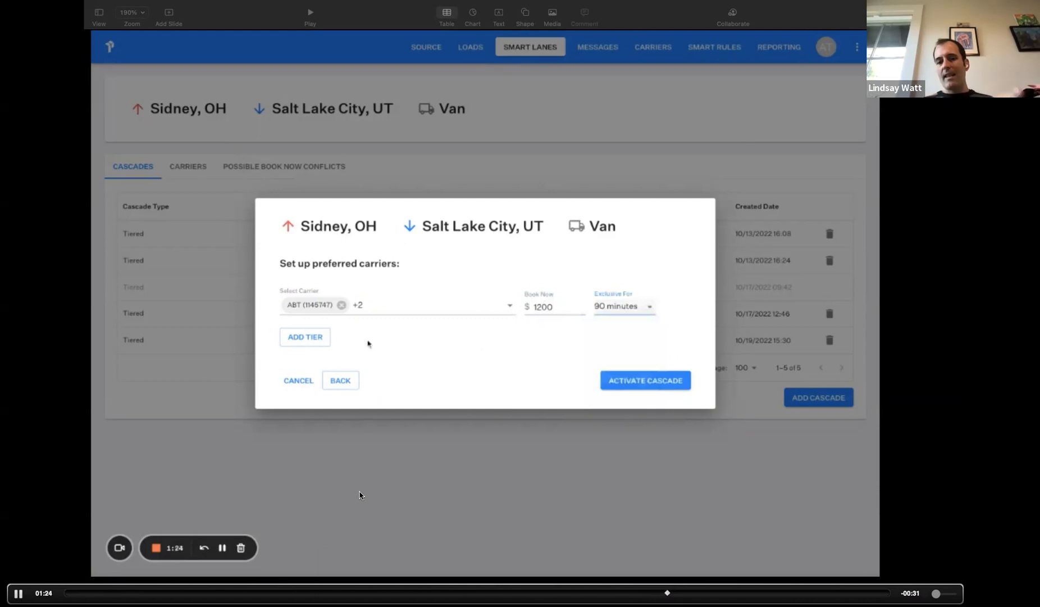
Add tier two with C V & C CARTAGE INC, 60 minutes exclusive, then activate the cascade.
{"action": "left_click", "coordinate": [305, 337]}
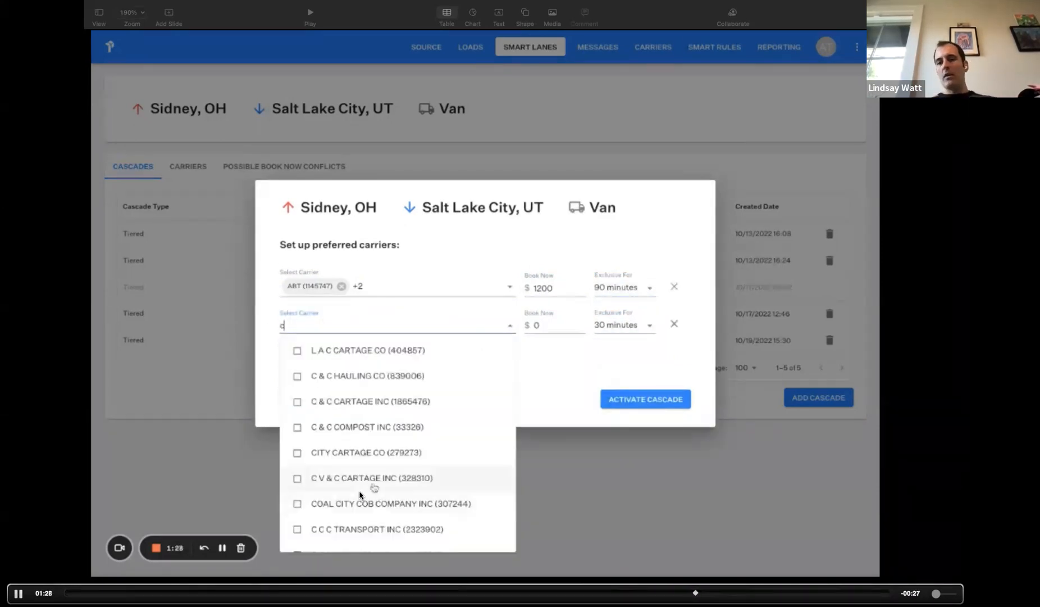
{"action": "left_click", "coordinate": [371, 477]}
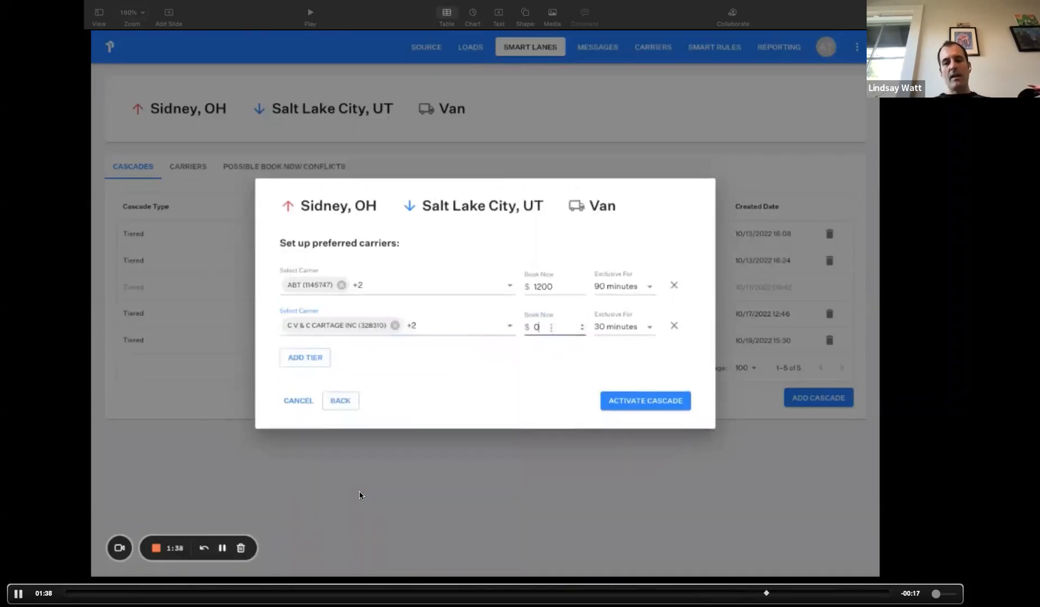
{"action": "left_click", "coordinate": [622, 326]}
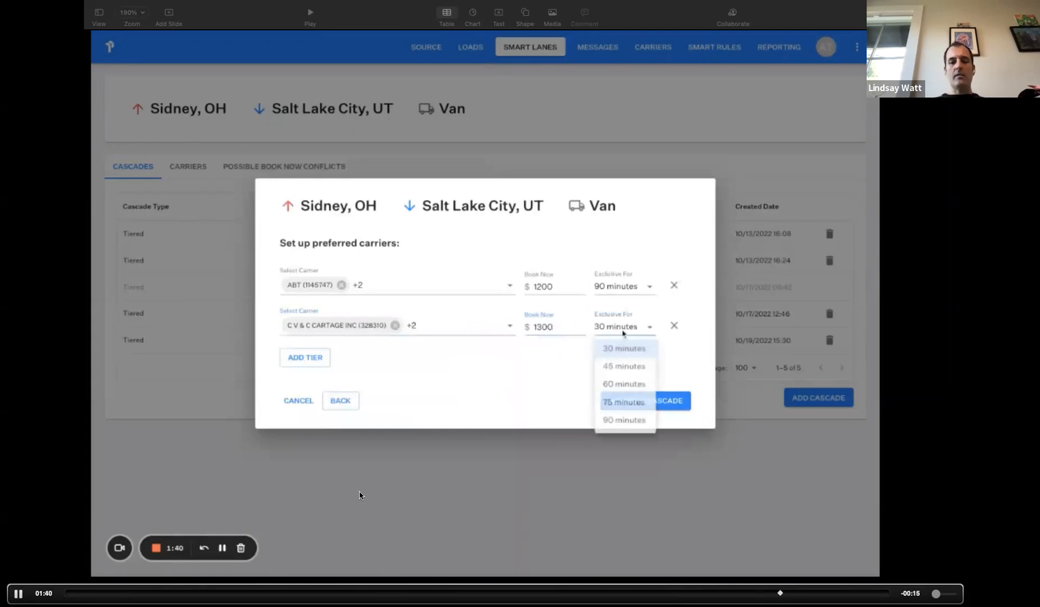
{"action": "left_click", "coordinate": [622, 383]}
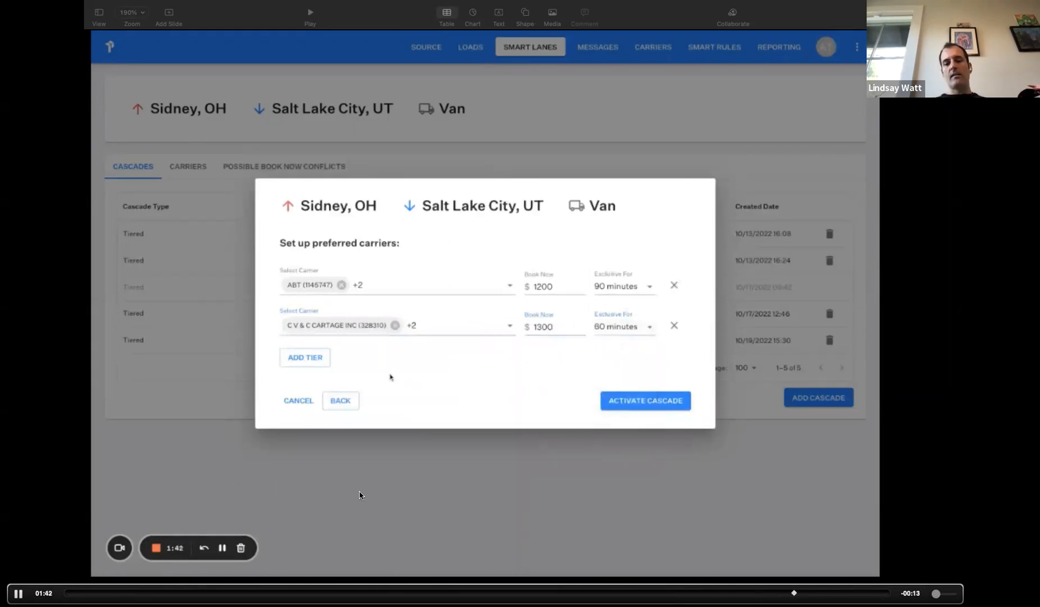
{"action": "left_click", "coordinate": [643, 400]}
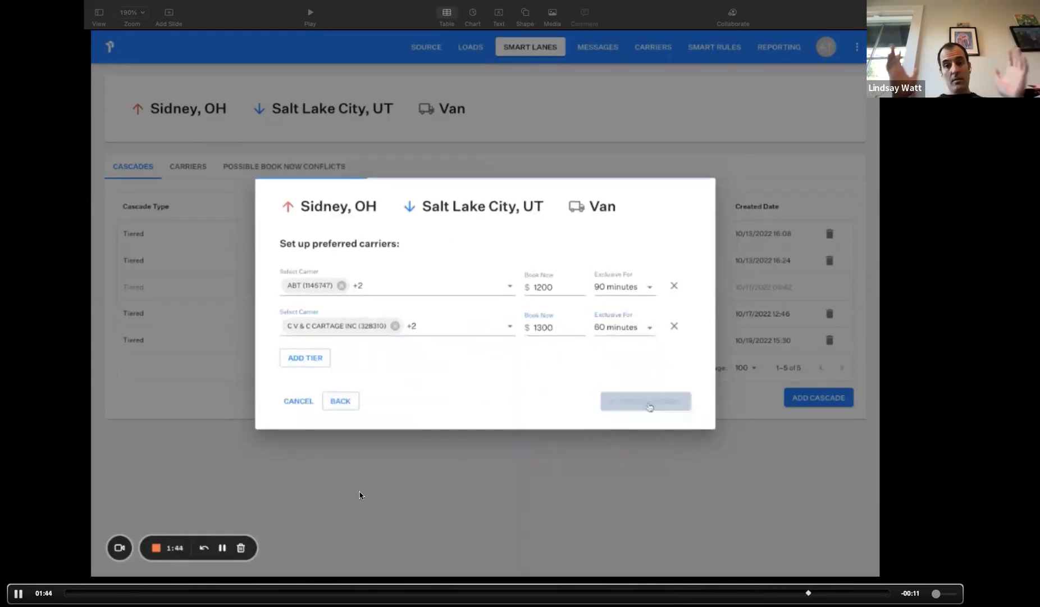
Dismiss the activation dialog and sort the lane's cascades by created date.
{"action": "left_click", "coordinate": [644, 401]}
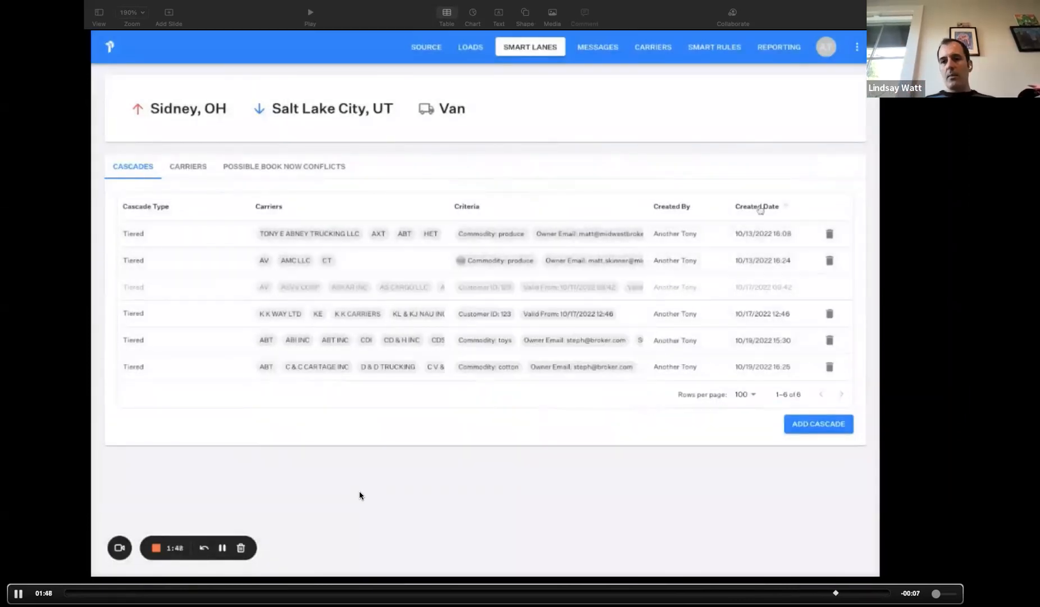
{"action": "left_click", "coordinate": [756, 206]}
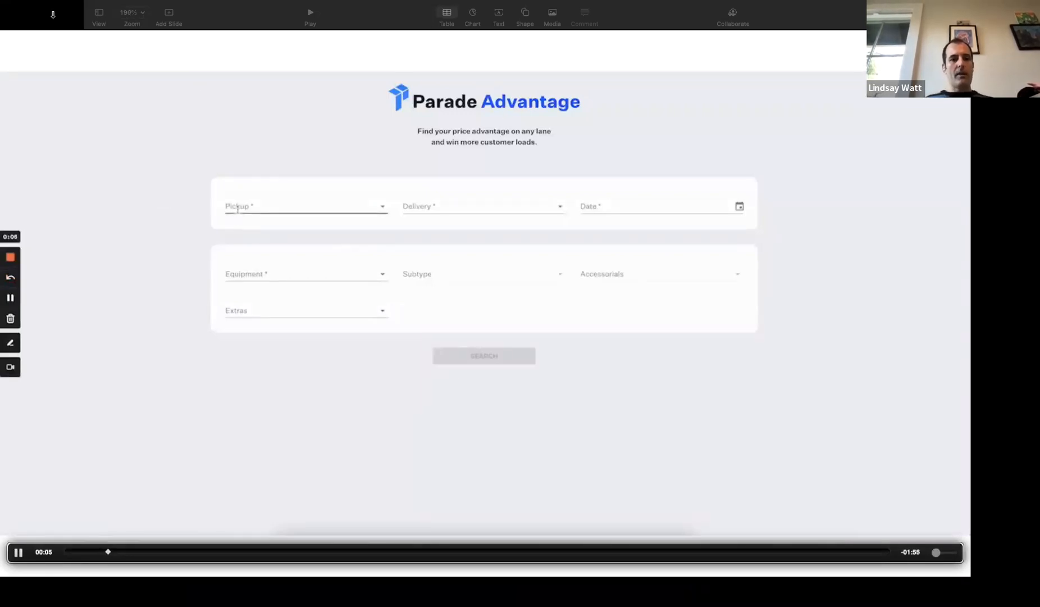
Enter Chicago as origin, try Flatbed with Step Deck and Conestoga subtypes, then clear them.
{"action": "type", "text": "chicago, IL"}
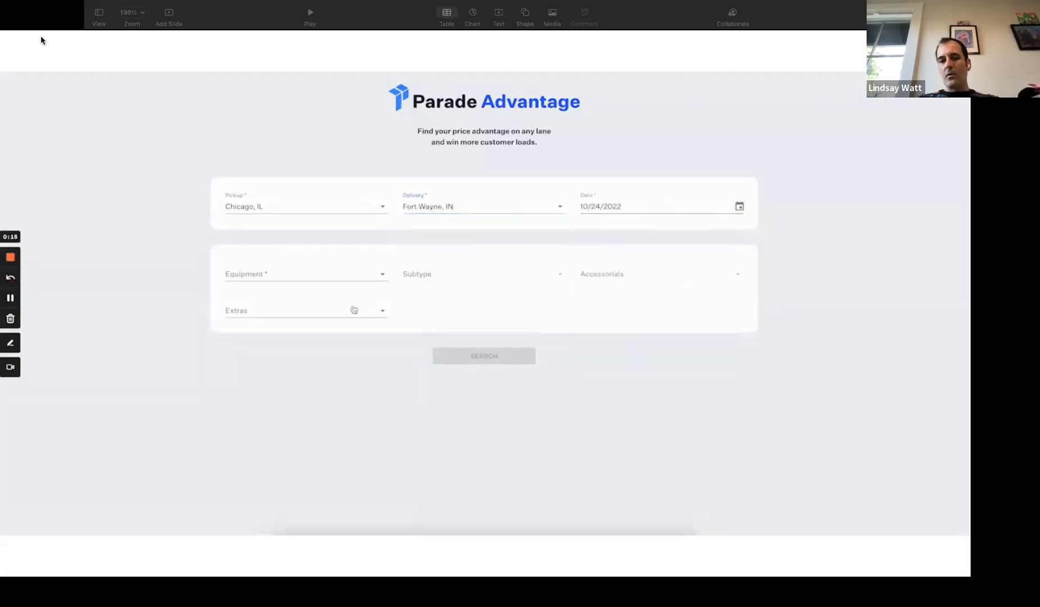
{"action": "left_click", "coordinate": [305, 273]}
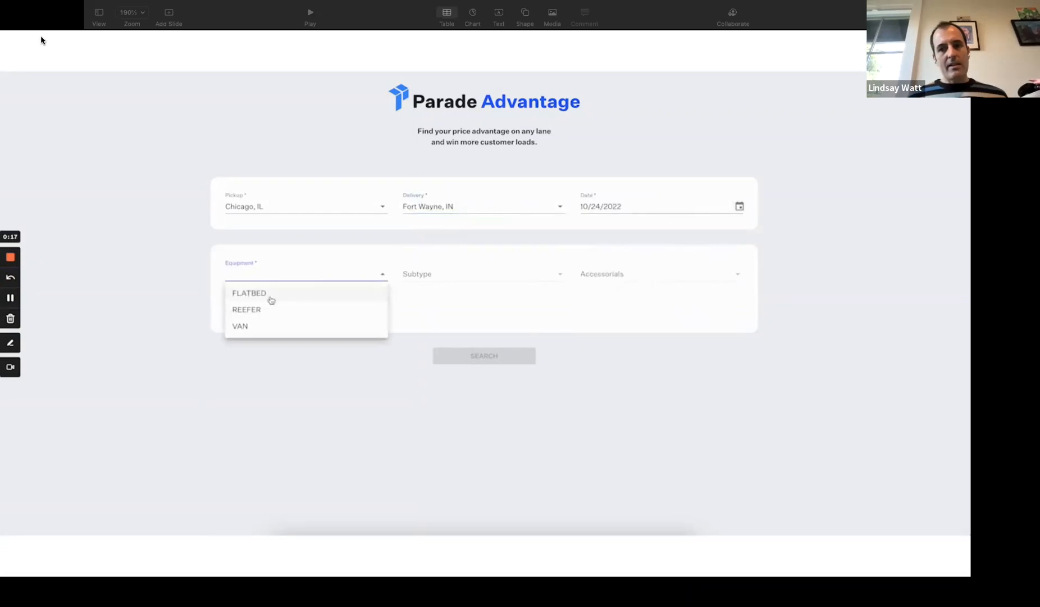
{"action": "left_click", "coordinate": [249, 292]}
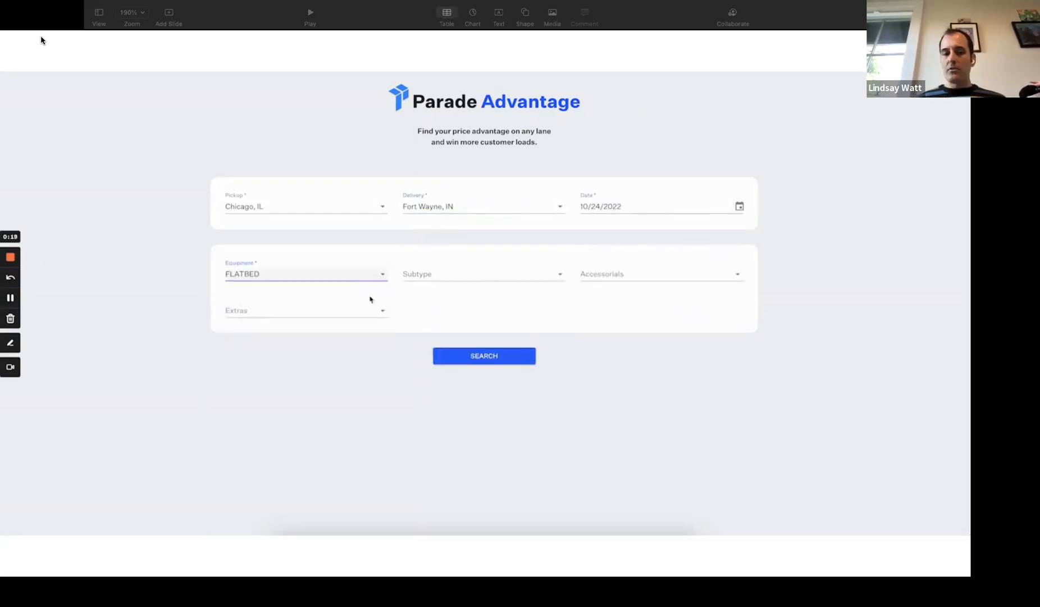
{"action": "left_click", "coordinate": [483, 274]}
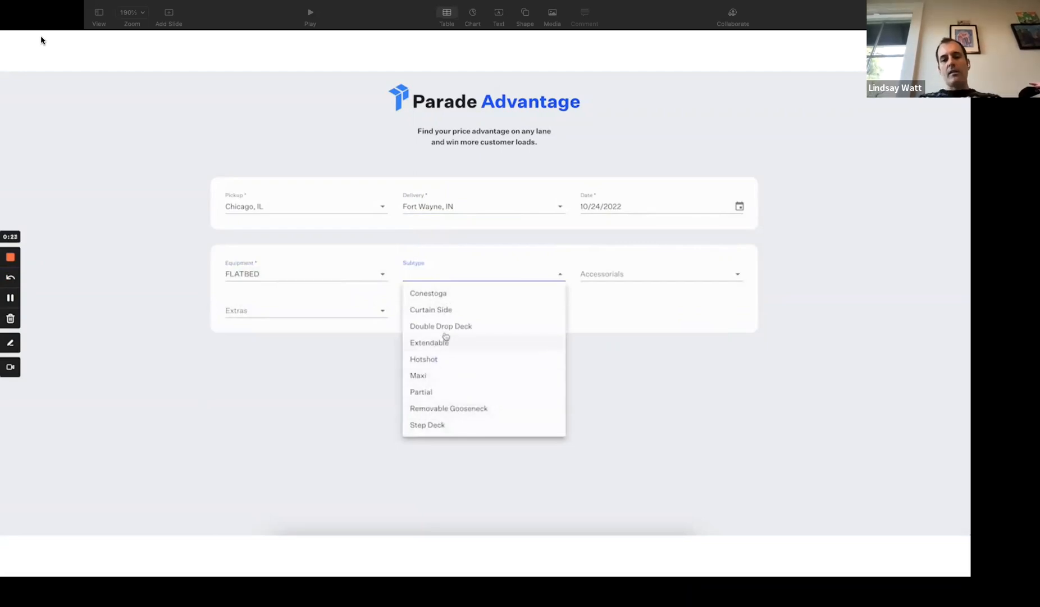
{"action": "left_click", "coordinate": [427, 425]}
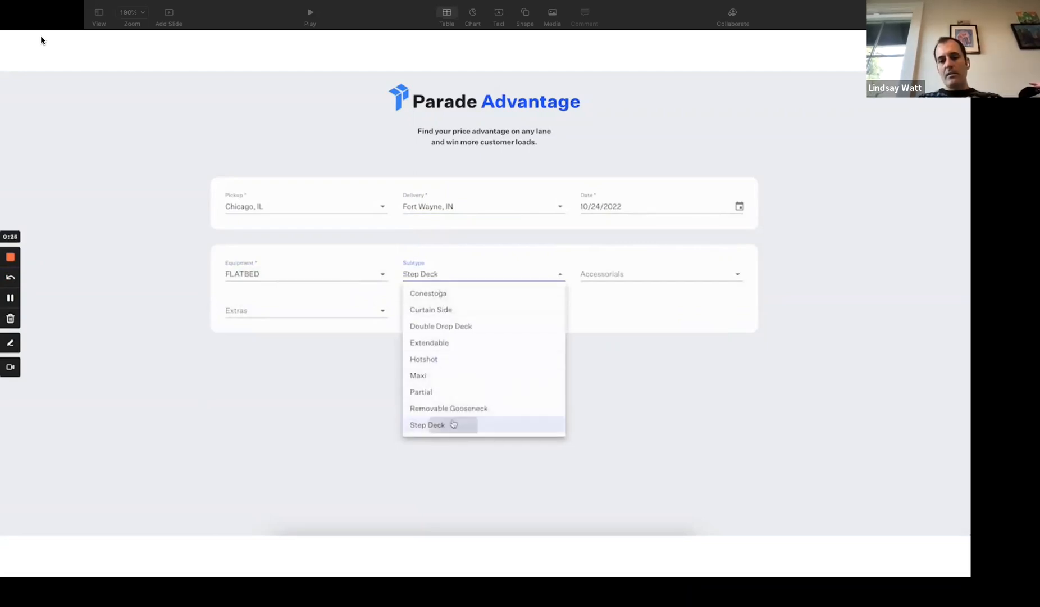
{"action": "left_click", "coordinate": [428, 292]}
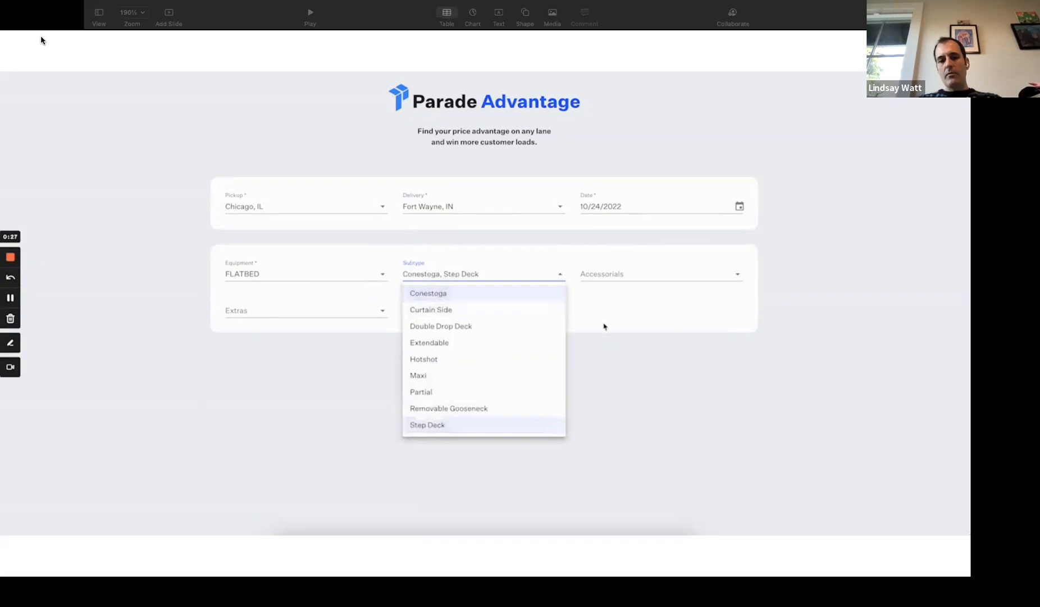
{"action": "left_click", "coordinate": [427, 424]}
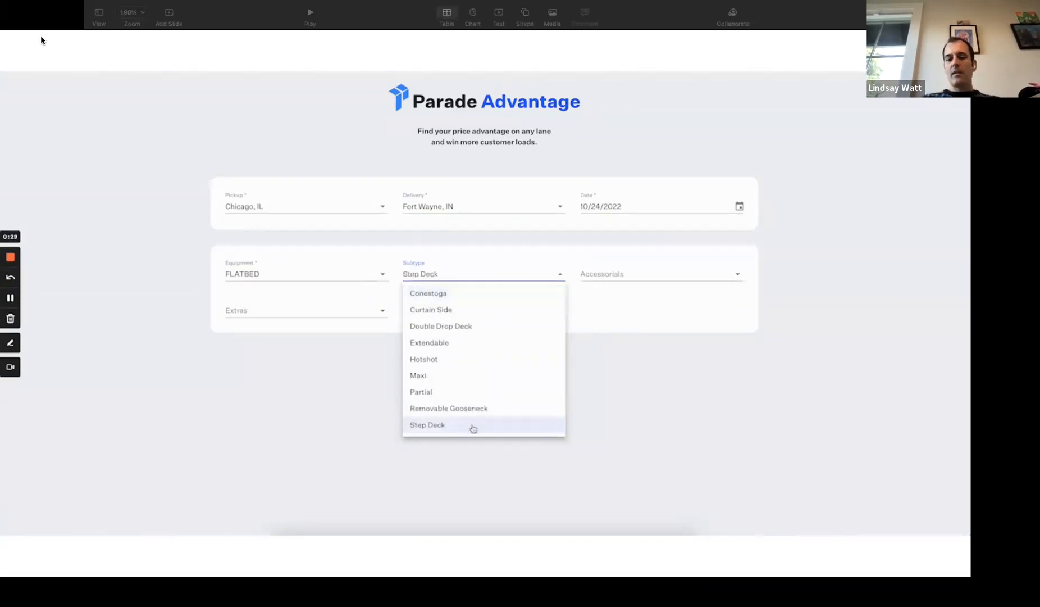
{"action": "left_click", "coordinate": [660, 274]}
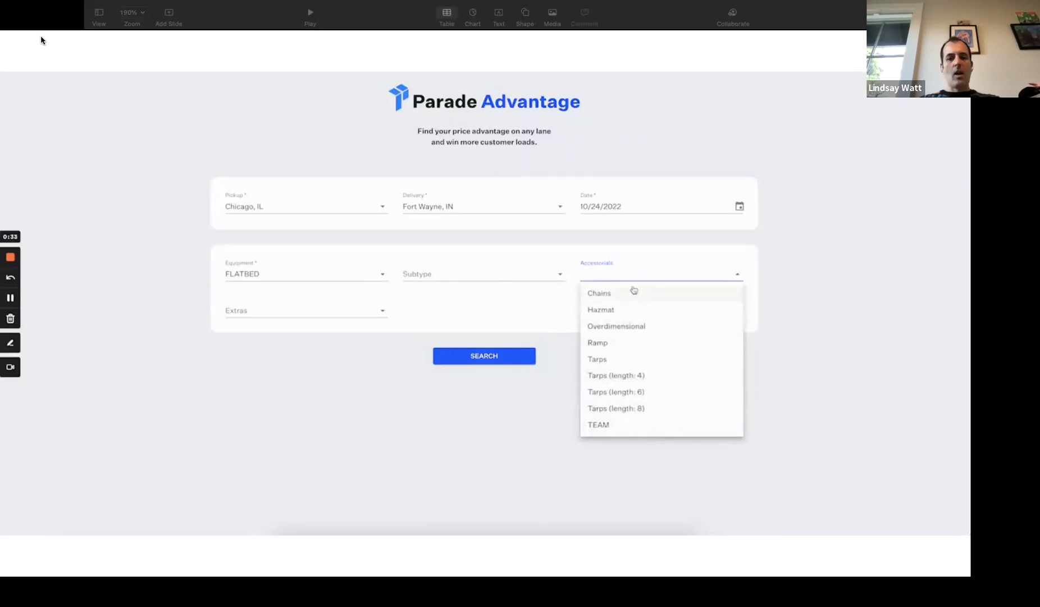
Browse the extras without choosing any and switch the equipment to VAN.
{"action": "left_click", "coordinate": [305, 310]}
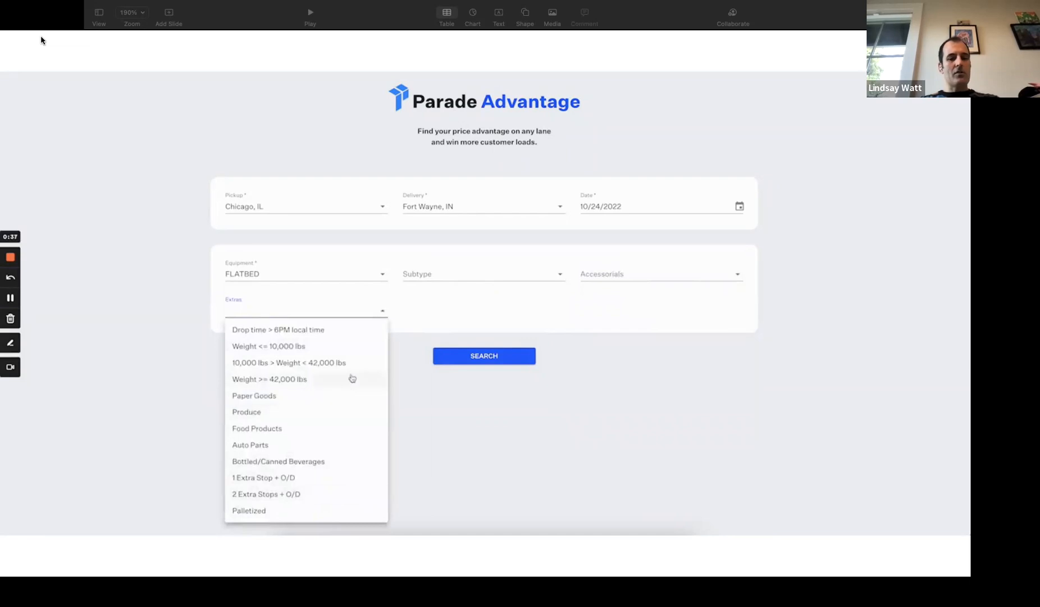
{"action": "left_click", "coordinate": [322, 286]}
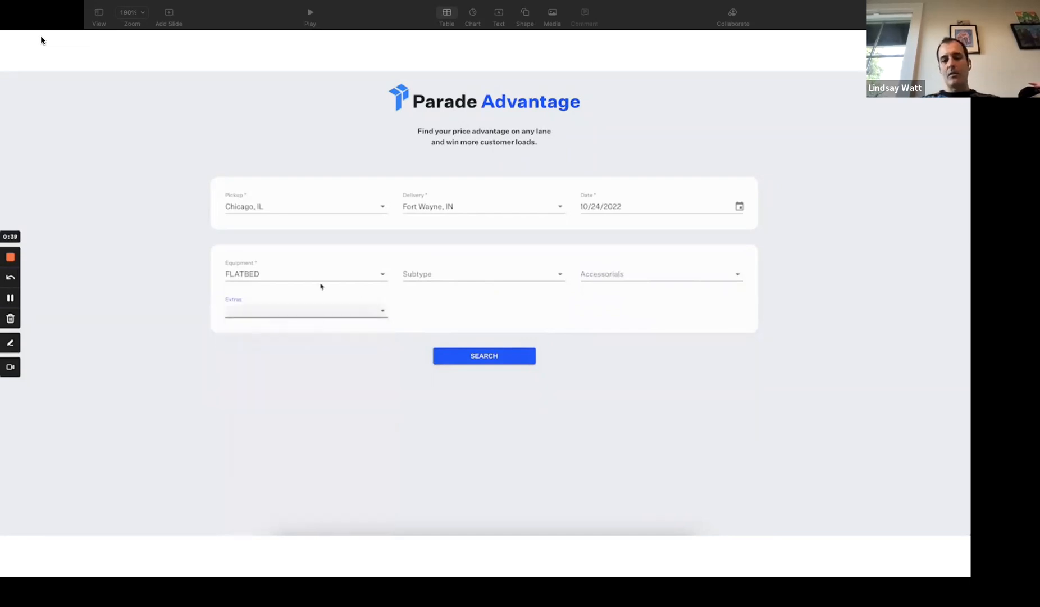
{"action": "left_click", "coordinate": [305, 274]}
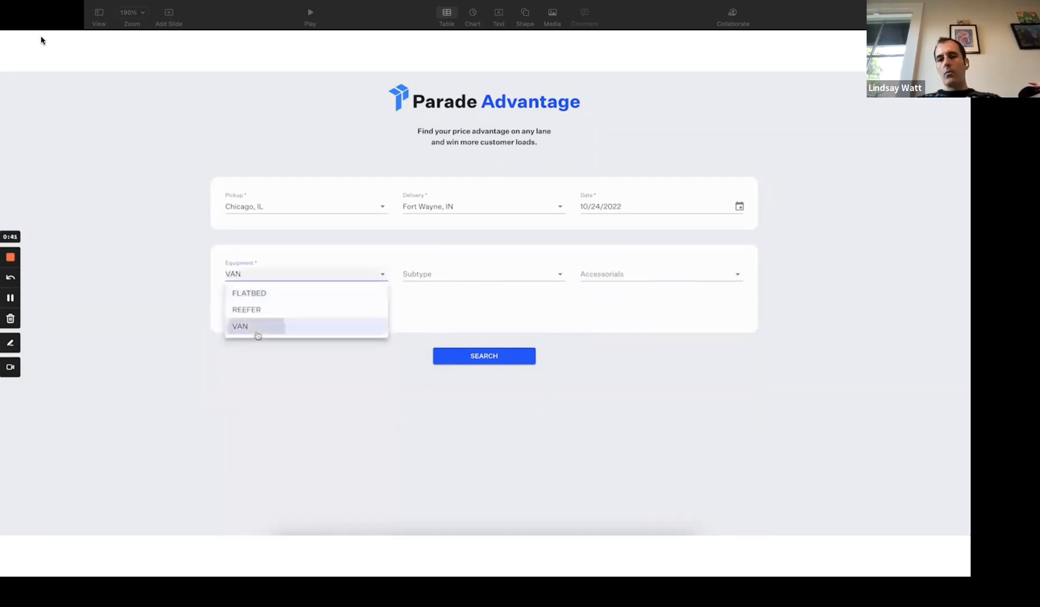
{"action": "left_click", "coordinate": [239, 325]}
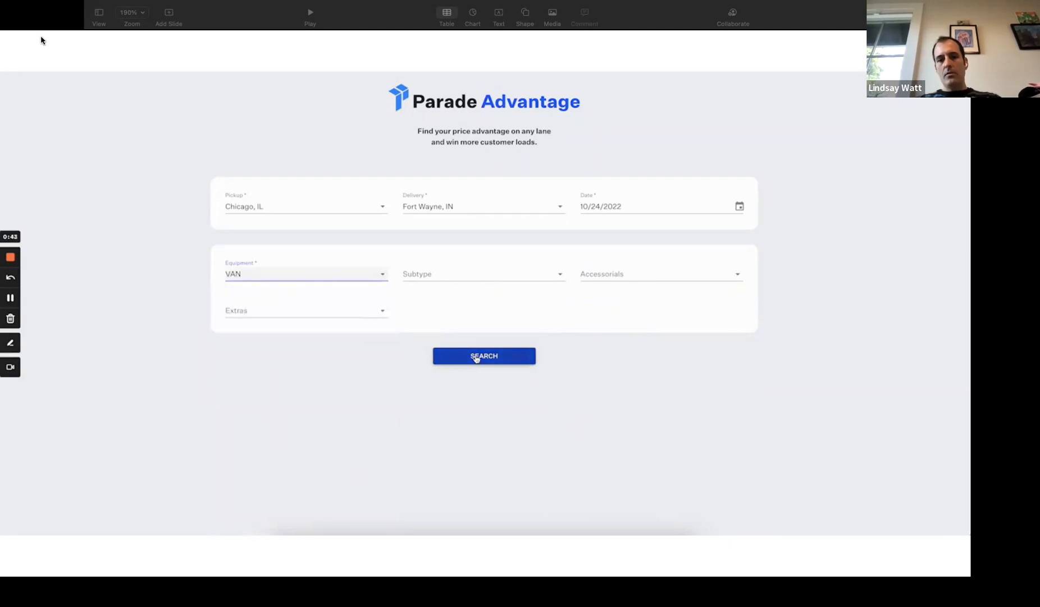
Run the Chicago, IL to Fort Wayne, IN lane search to load the results page.
{"action": "left_click", "coordinate": [484, 355]}
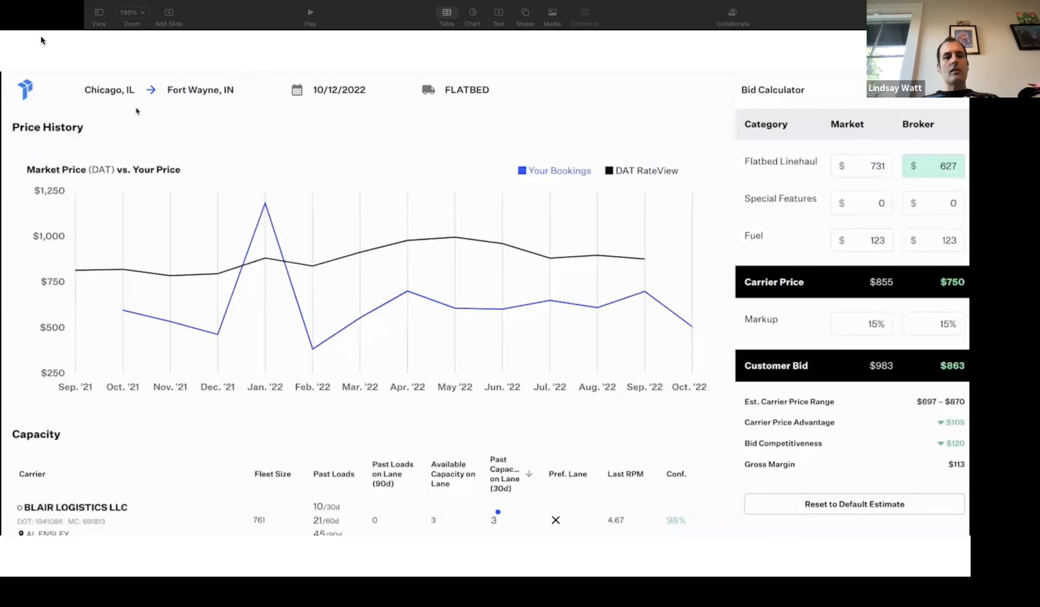
{"action": "mouse_move", "coordinate": [260, 147]}
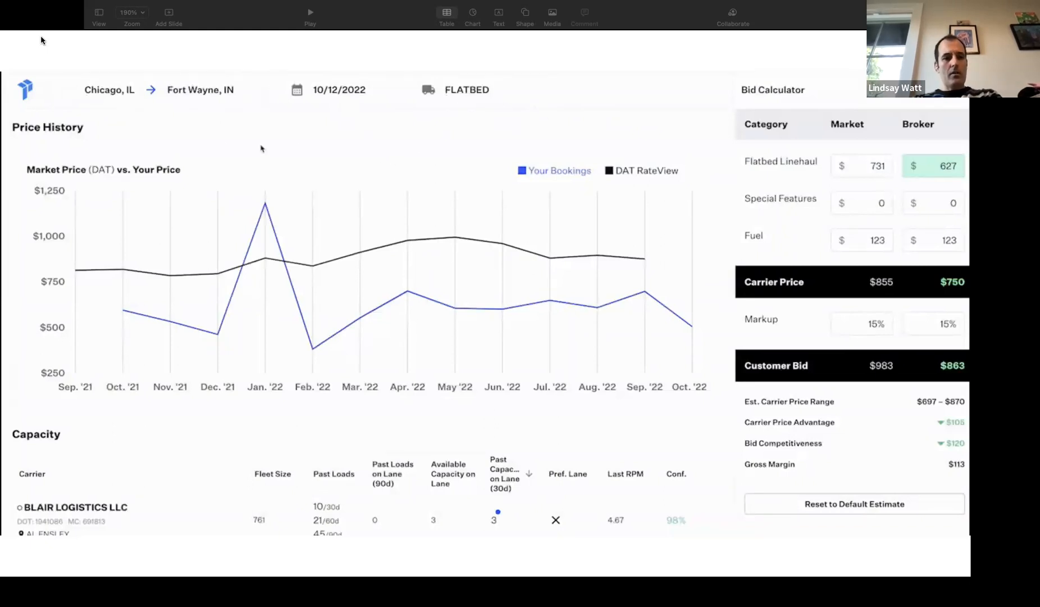
{"action": "mouse_move", "coordinate": [587, 145]}
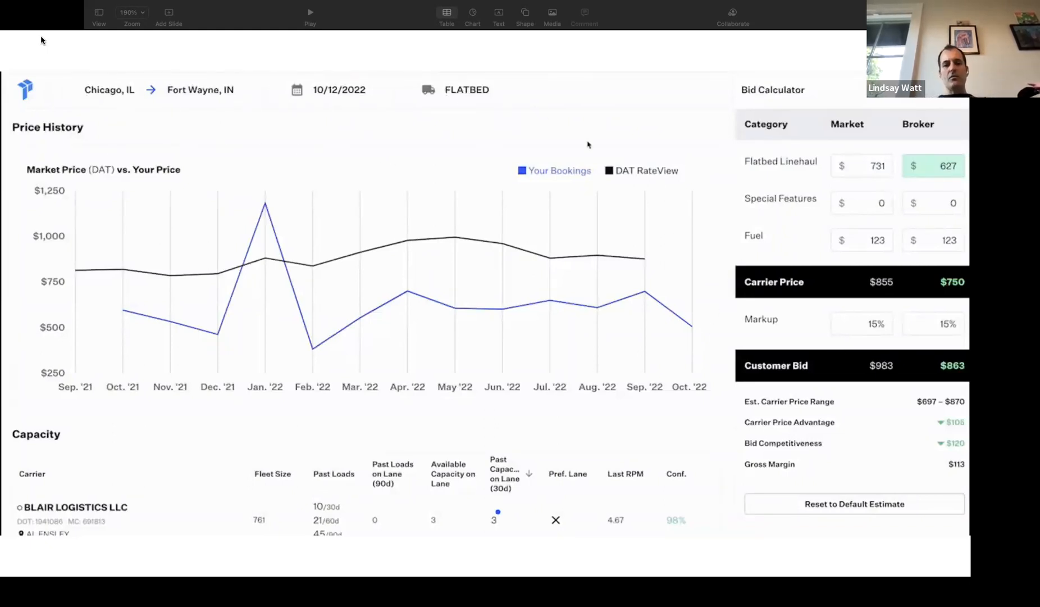
{"action": "mouse_move", "coordinate": [308, 265]}
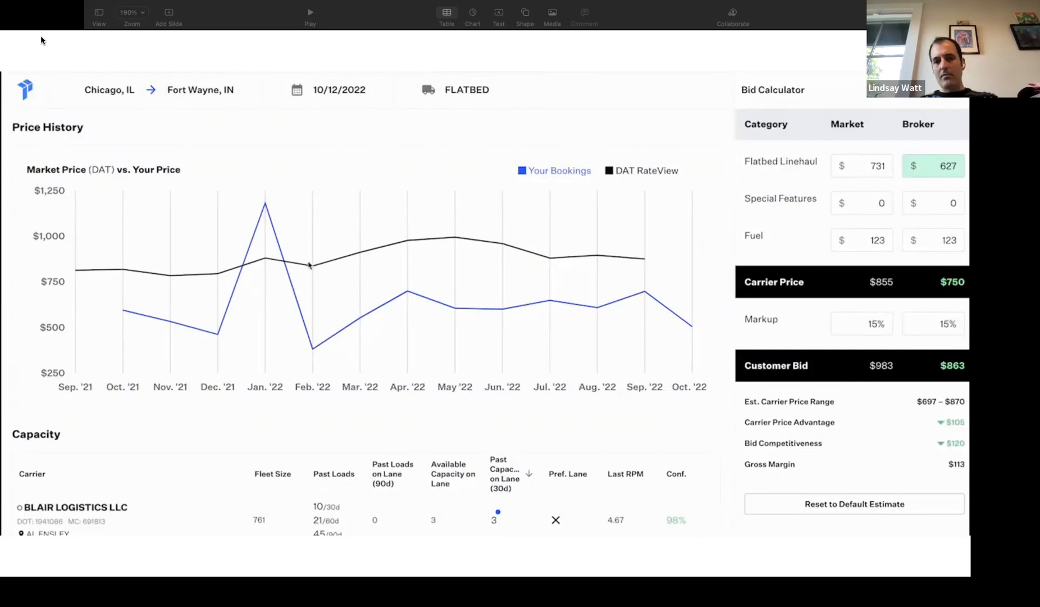
{"action": "mouse_move", "coordinate": [698, 320]}
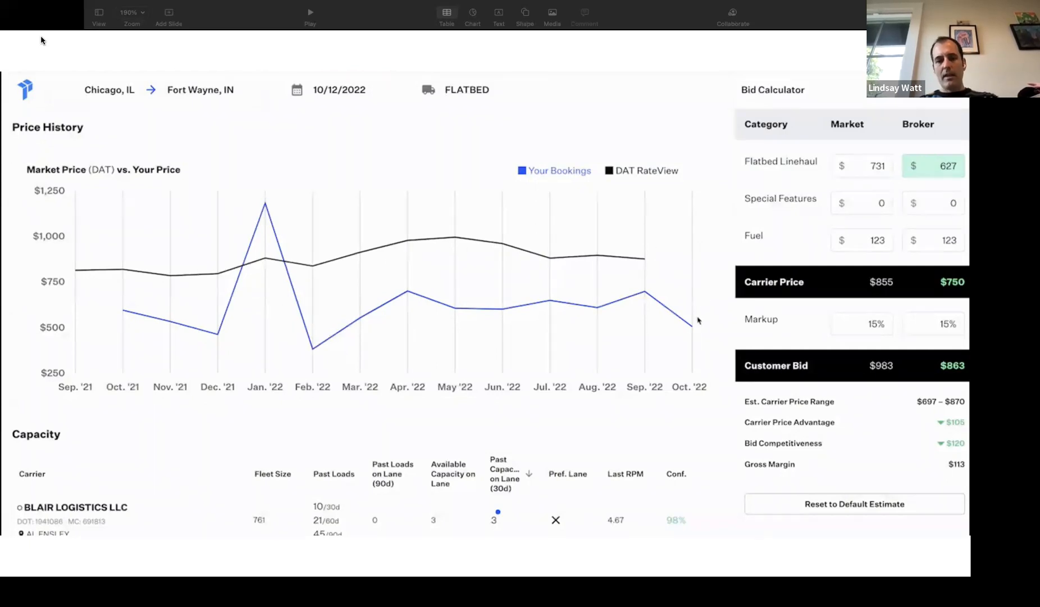
{"action": "mouse_move", "coordinate": [275, 264]}
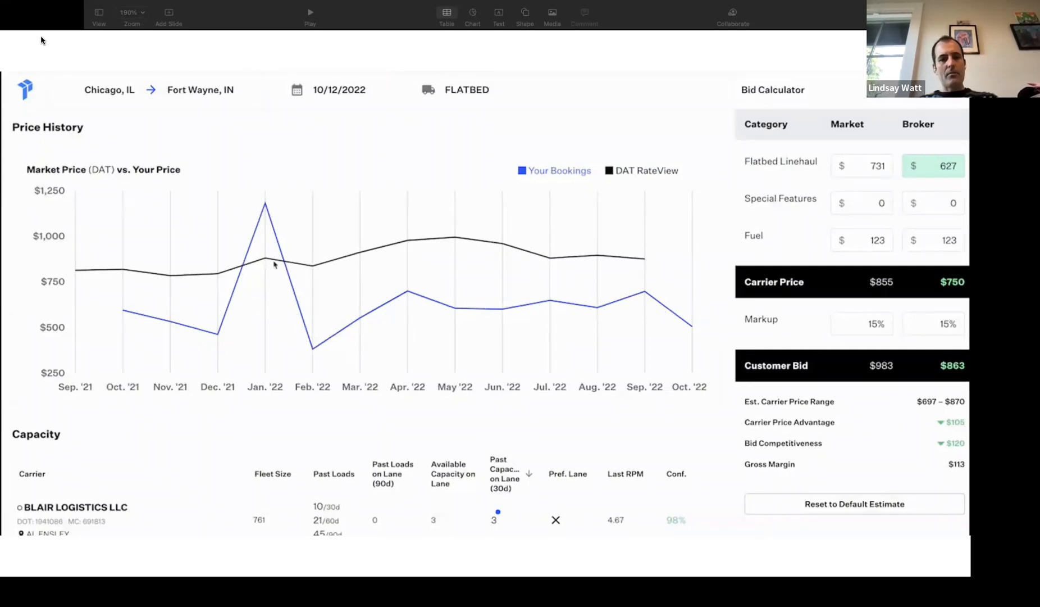
{"action": "mouse_move", "coordinate": [460, 431]}
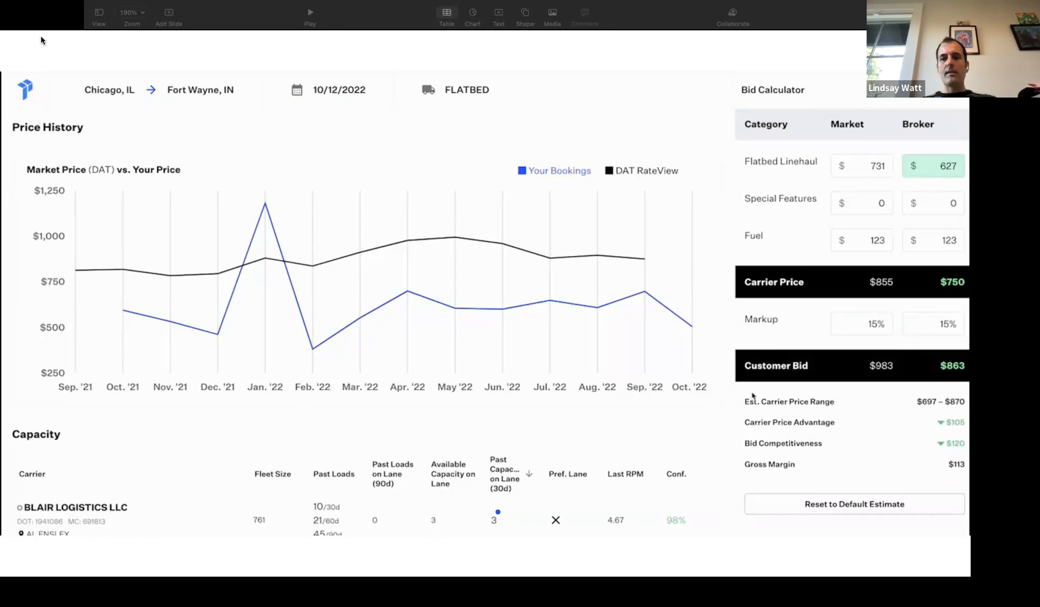
{"action": "mouse_move", "coordinate": [764, 27]}
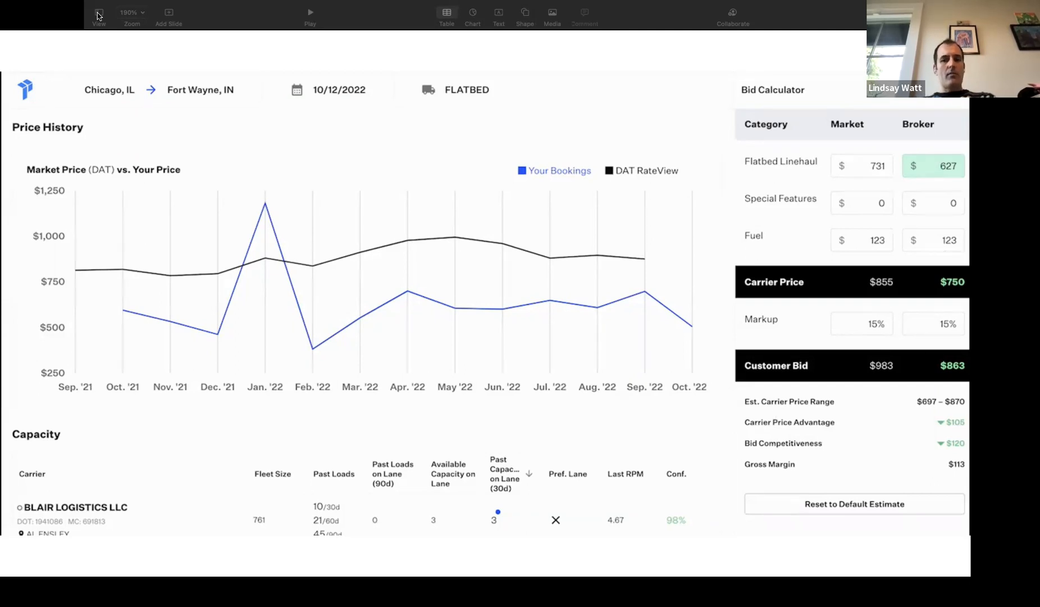
{"action": "mouse_move", "coordinate": [963, 457]}
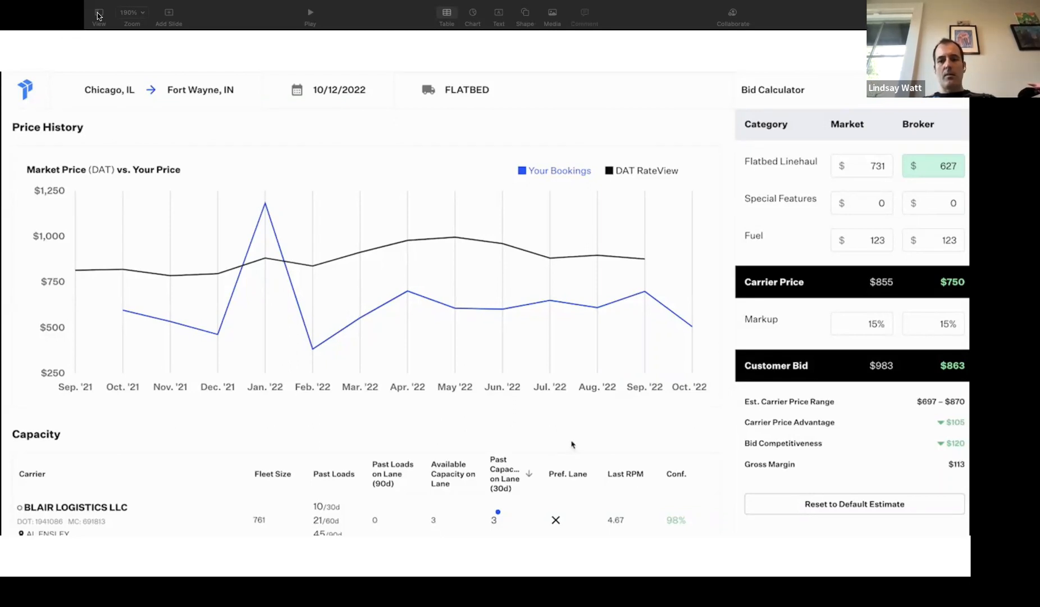
{"action": "mouse_move", "coordinate": [563, 443]}
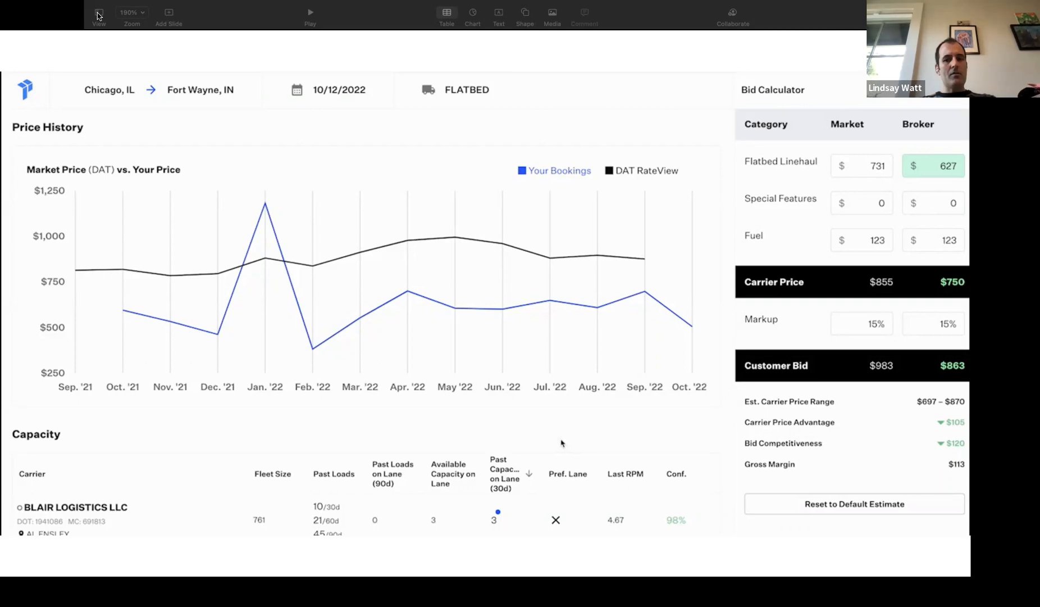